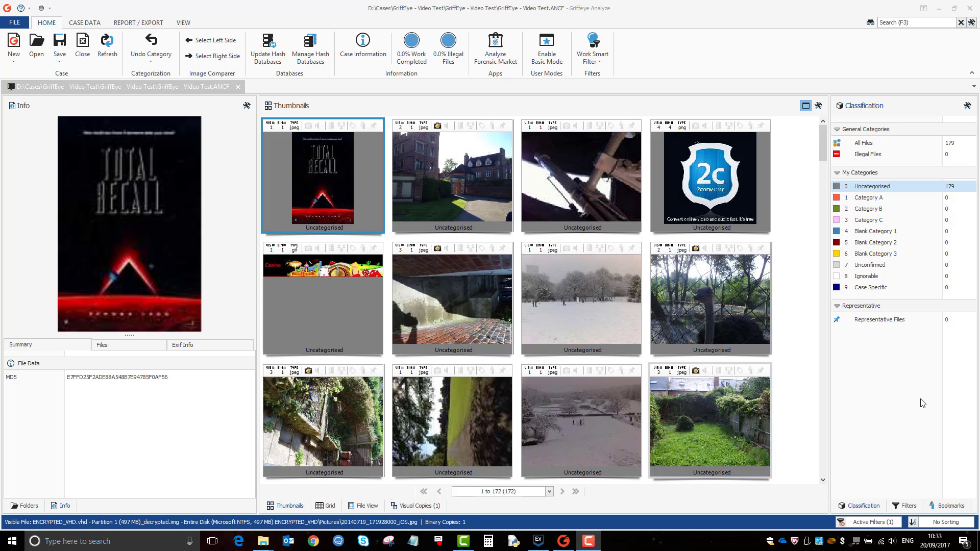
{"action": "mouse_move", "coordinate": [918, 429]}
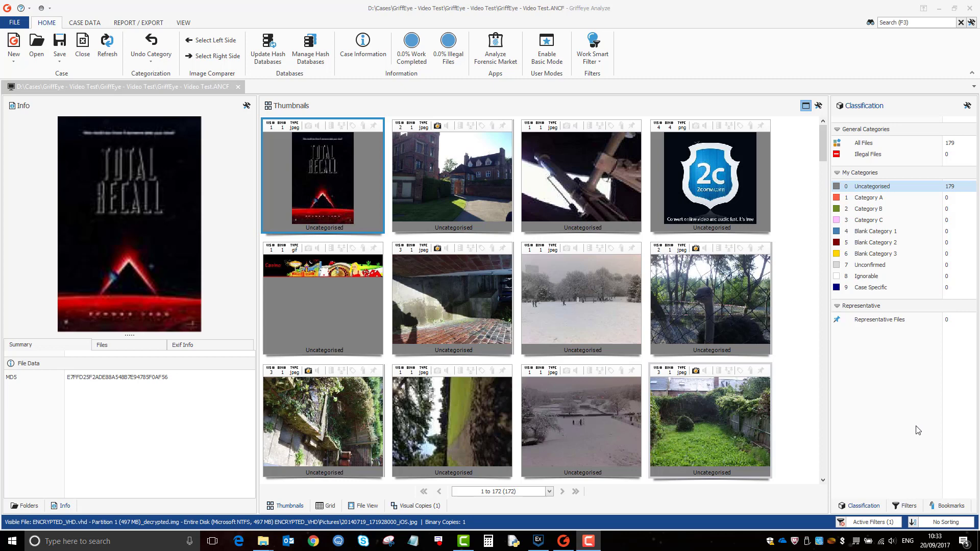
{"action": "mouse_move", "coordinate": [737, 214]}
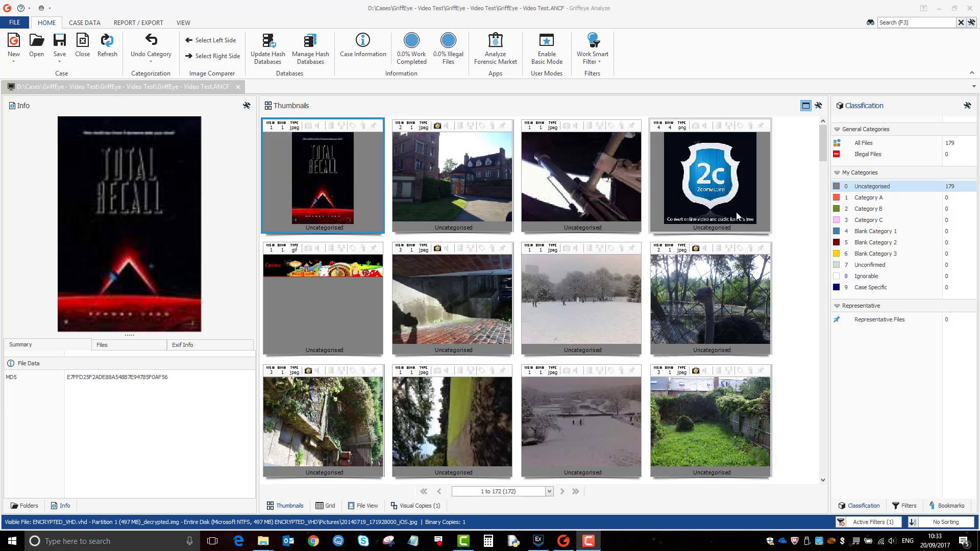
{"action": "mouse_move", "coordinate": [871, 190]}
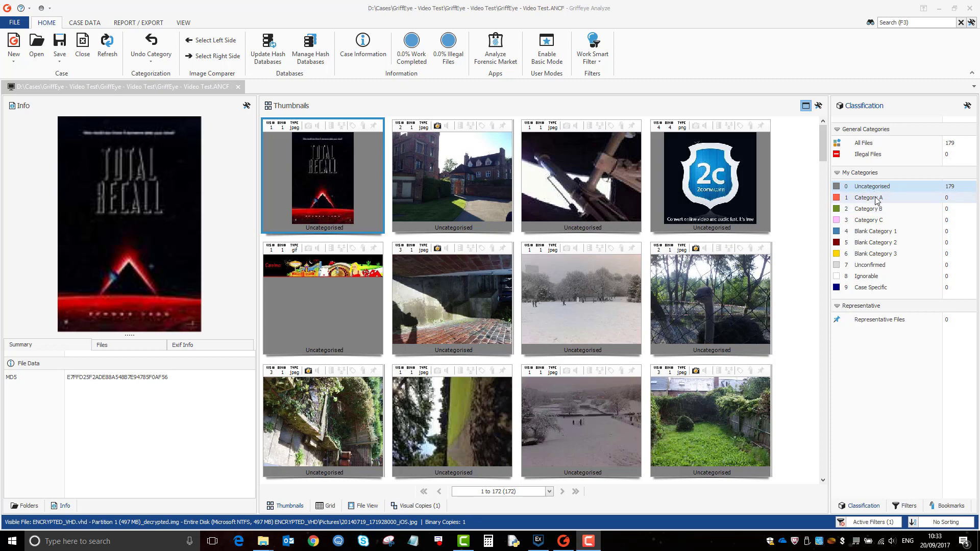
Preview the Category B files, then return to the uncategorised files
{"action": "left_click", "coordinate": [868, 220]}
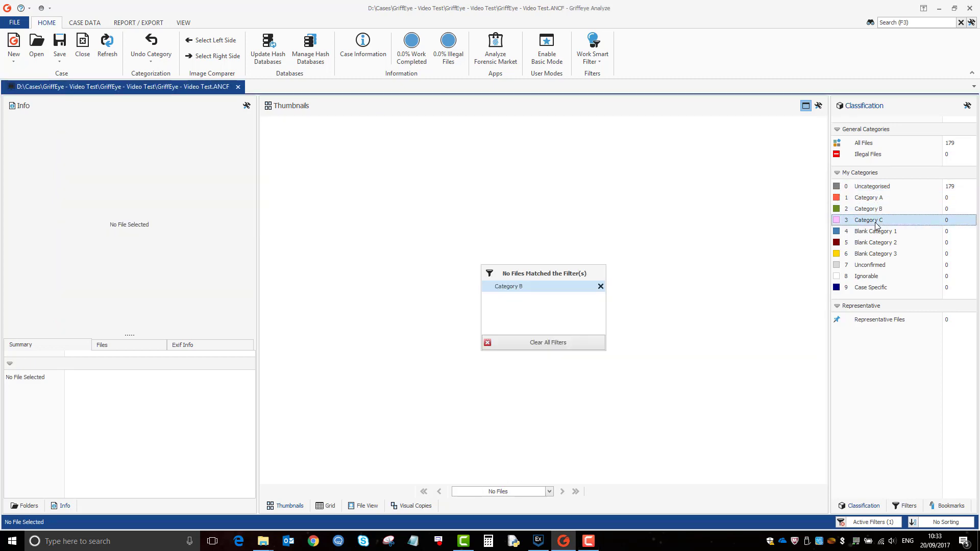
{"action": "left_click", "coordinate": [868, 198]}
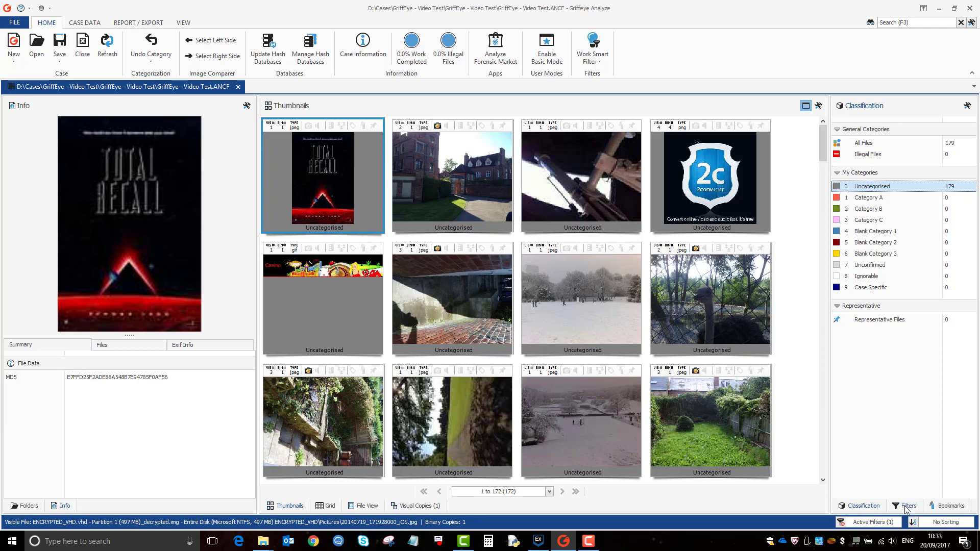
{"action": "mouse_move", "coordinate": [907, 510]}
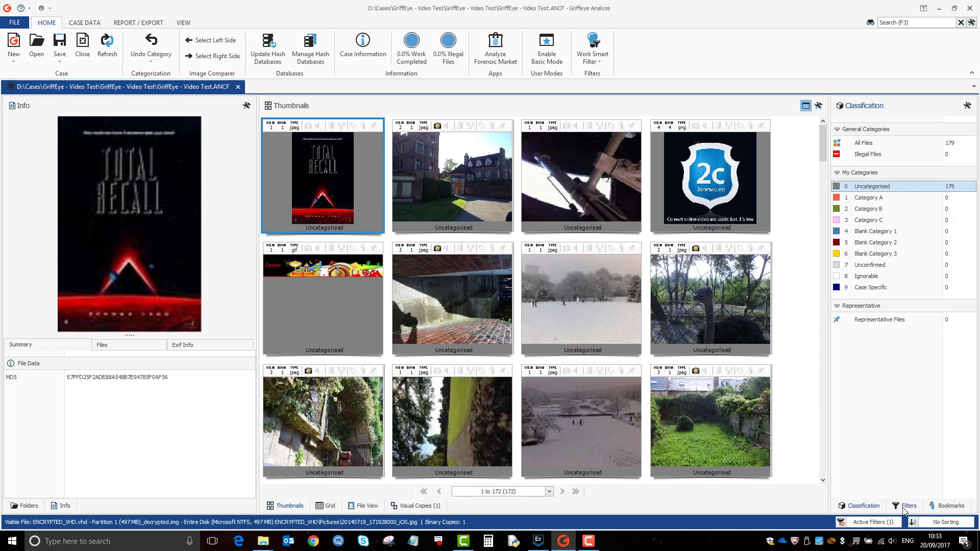
Show the filter list with File Size and File Type expanded (172 images, 7 videos)
{"action": "left_click", "coordinate": [909, 505]}
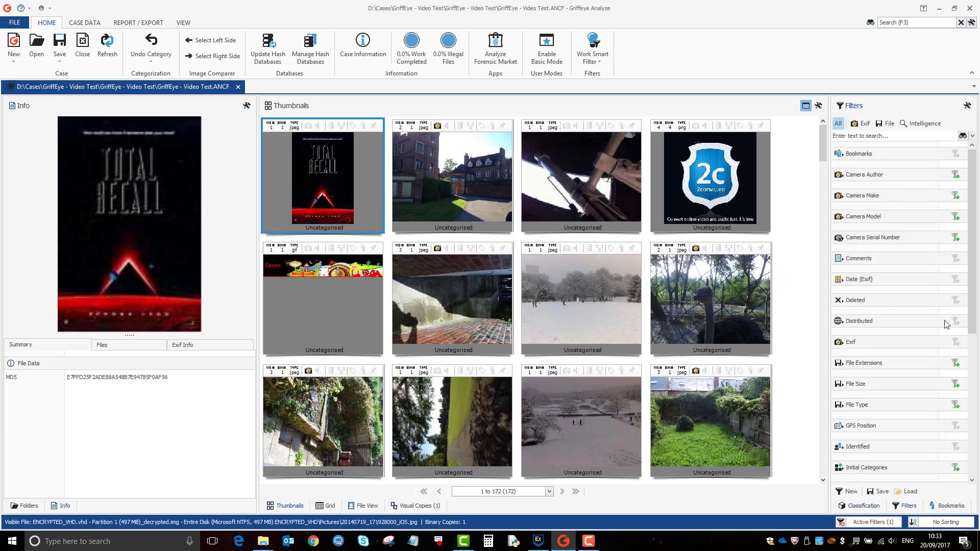
{"action": "scroll", "scroll_direction": "down", "scroll_amount": 3}
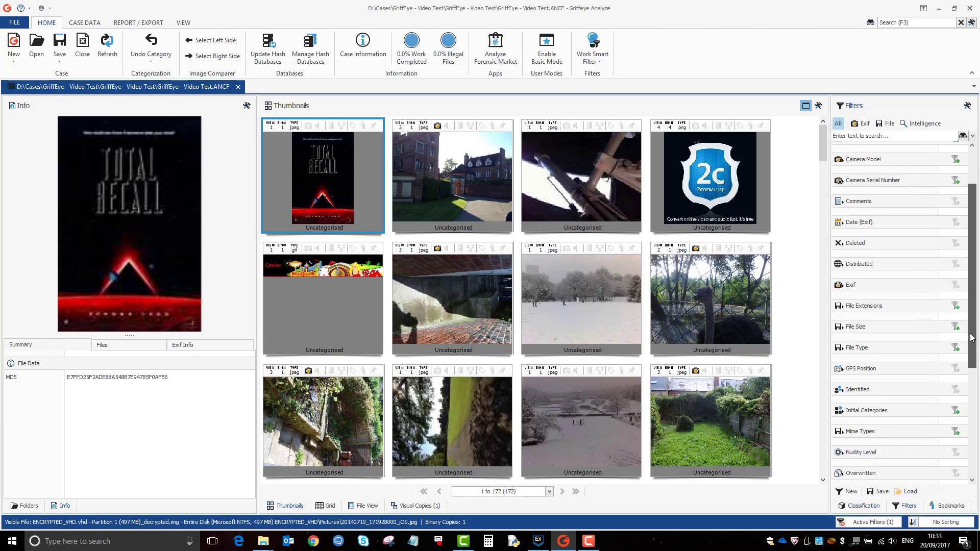
{"action": "scroll", "scroll_direction": "down", "scroll_amount": 3}
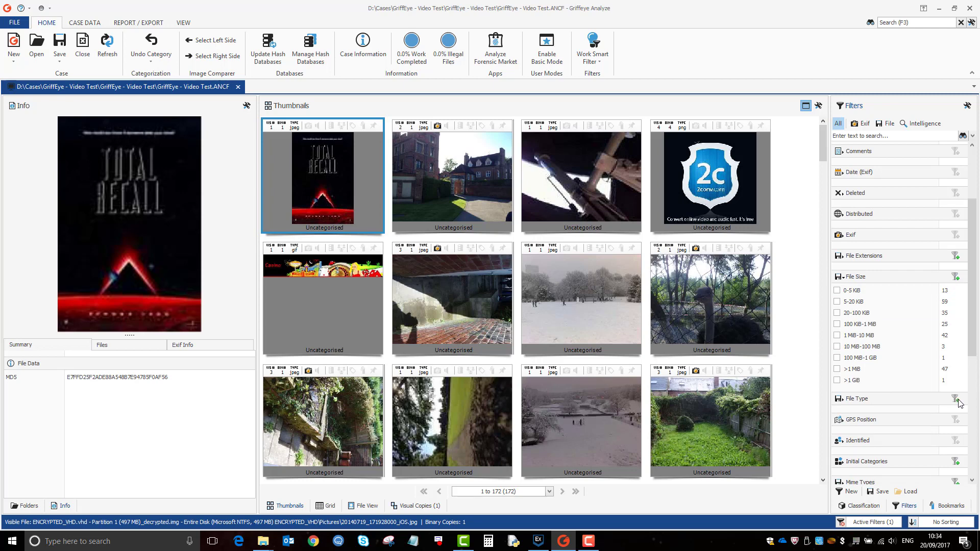
{"action": "left_click", "coordinate": [856, 398]}
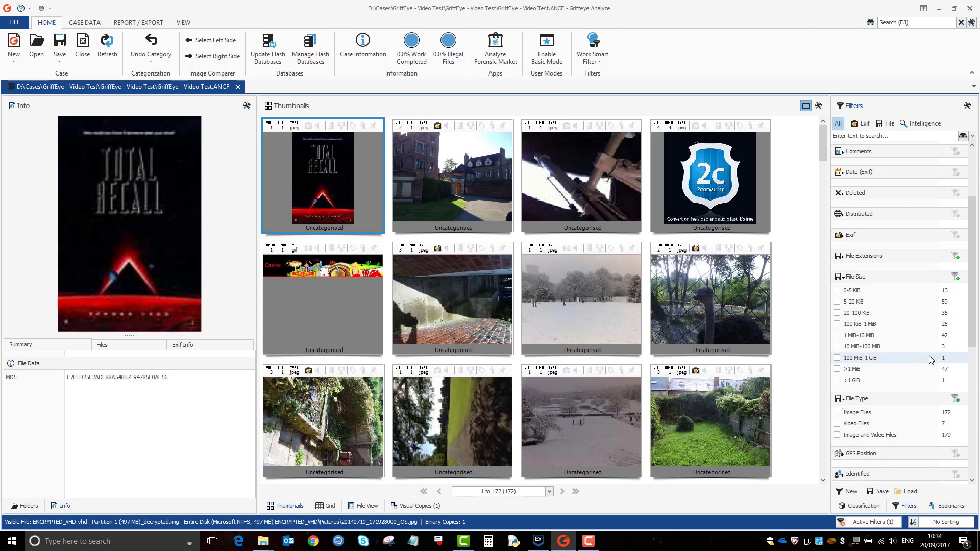
{"action": "scroll", "scroll_direction": "down", "scroll_amount": 3}
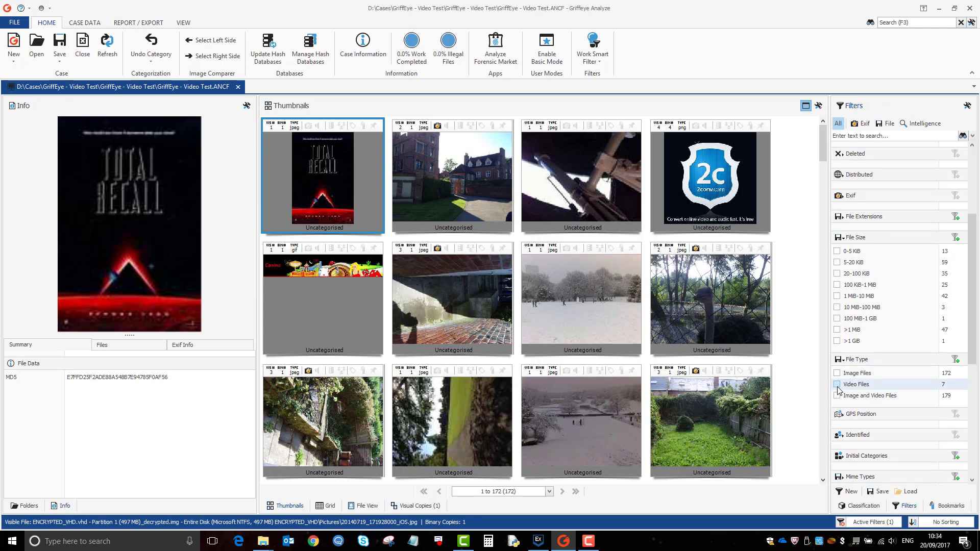
Apply the Video Files filter so only the 6 video clips remain
{"action": "left_click", "coordinate": [837, 384]}
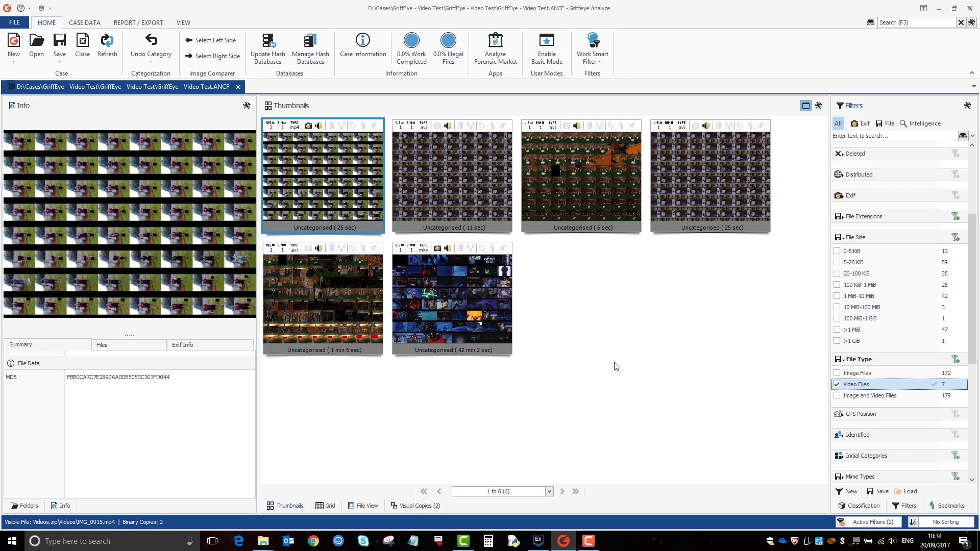
{"action": "mouse_move", "coordinate": [656, 360]}
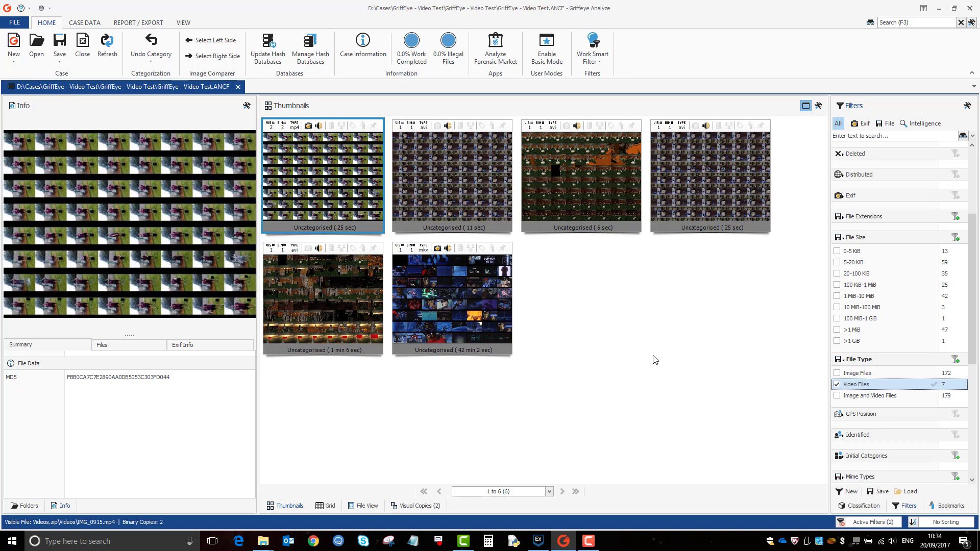
{"action": "mouse_move", "coordinate": [951, 392]}
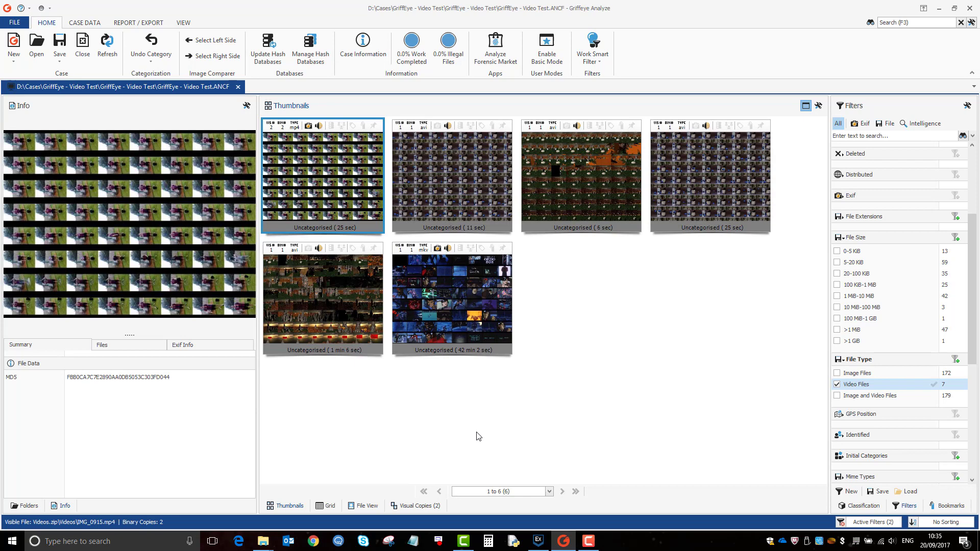
Swap the Video Files filter for the 0-5 KiB size filter, leaving 13 small images
{"action": "left_click", "coordinate": [837, 384]}
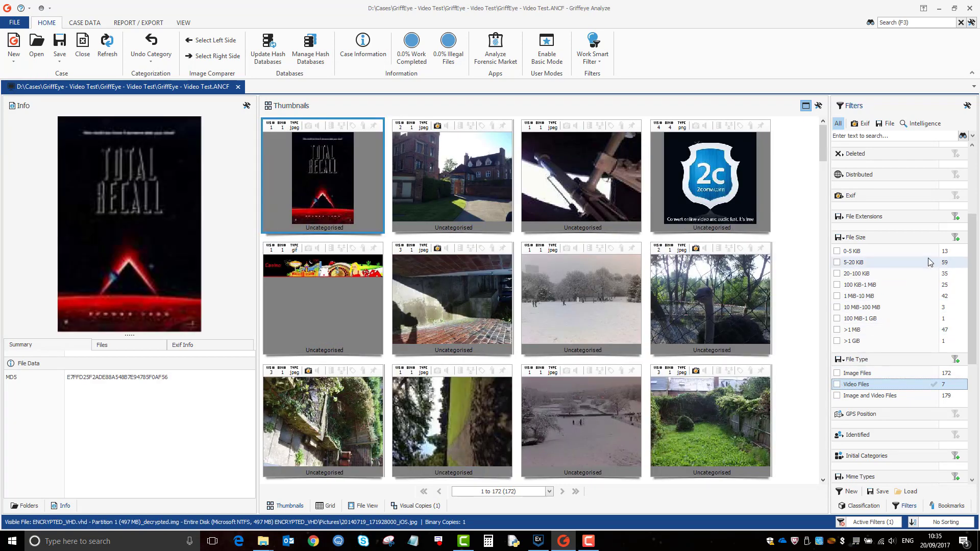
{"action": "mouse_move", "coordinate": [948, 270]}
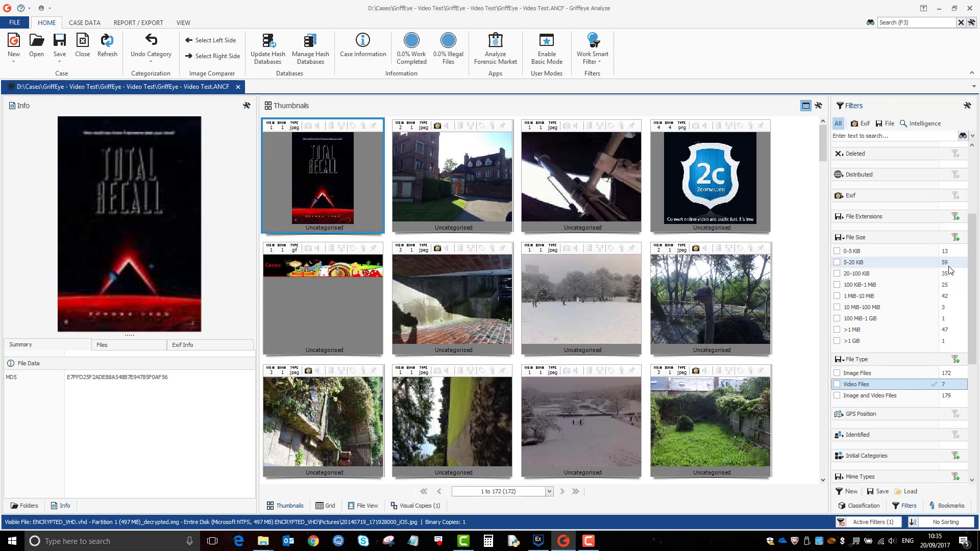
{"action": "mouse_move", "coordinate": [868, 263]}
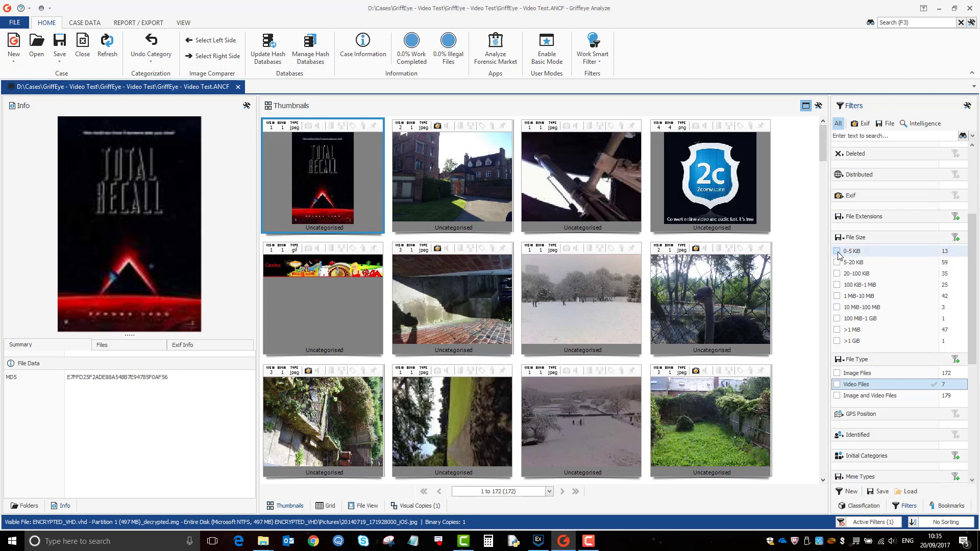
{"action": "left_click", "coordinate": [837, 251]}
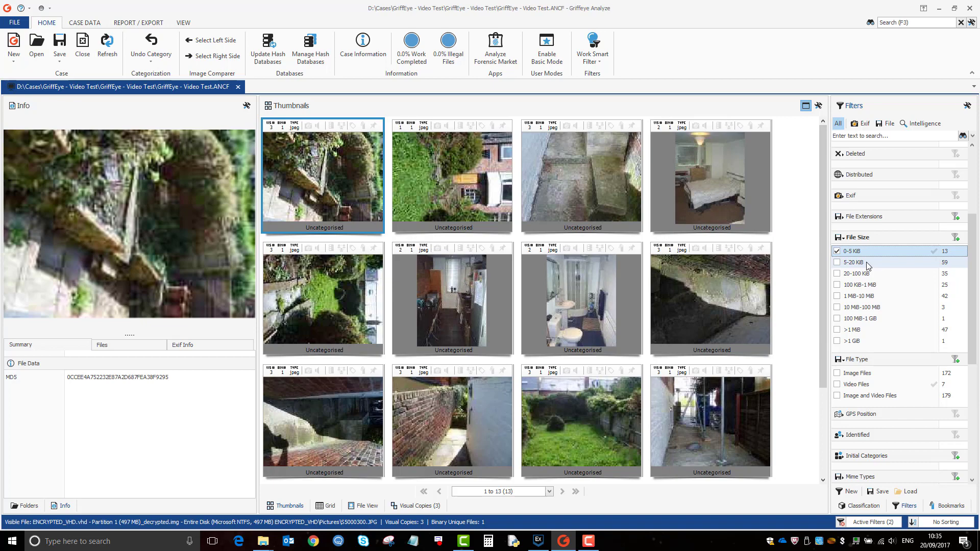
{"action": "scroll", "scroll_direction": "down", "scroll_amount": 3}
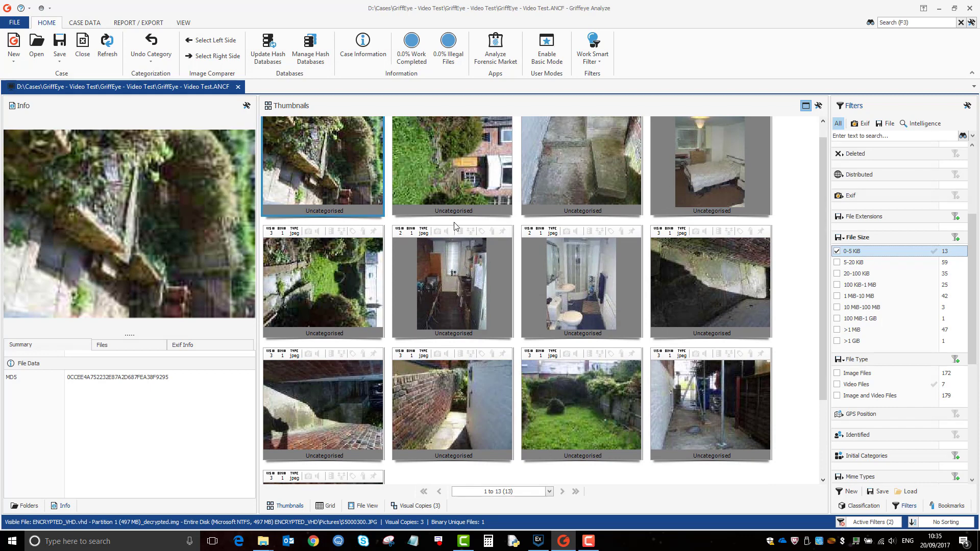
{"action": "mouse_move", "coordinate": [364, 199]}
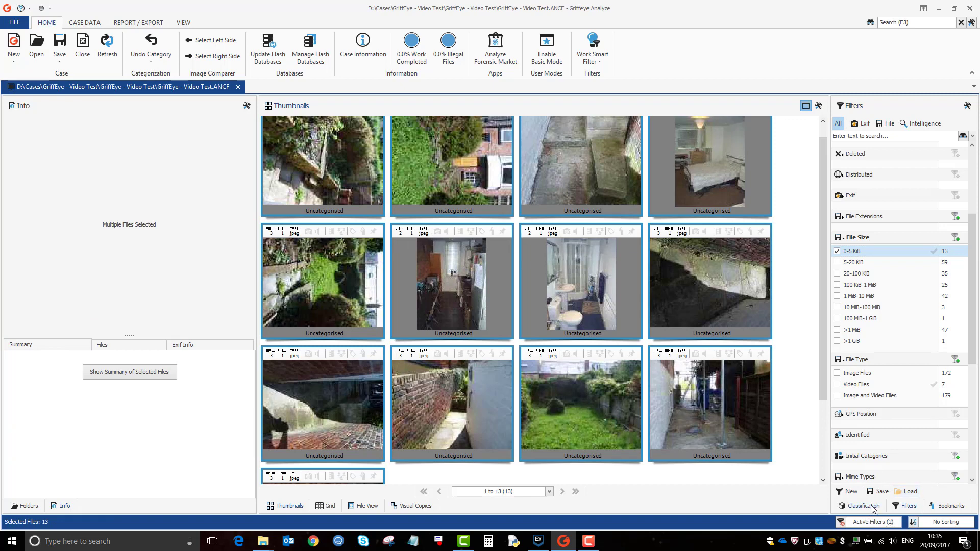
Grade the 13 selected small images as category 8 Ignorable
{"action": "left_click", "coordinate": [864, 506]}
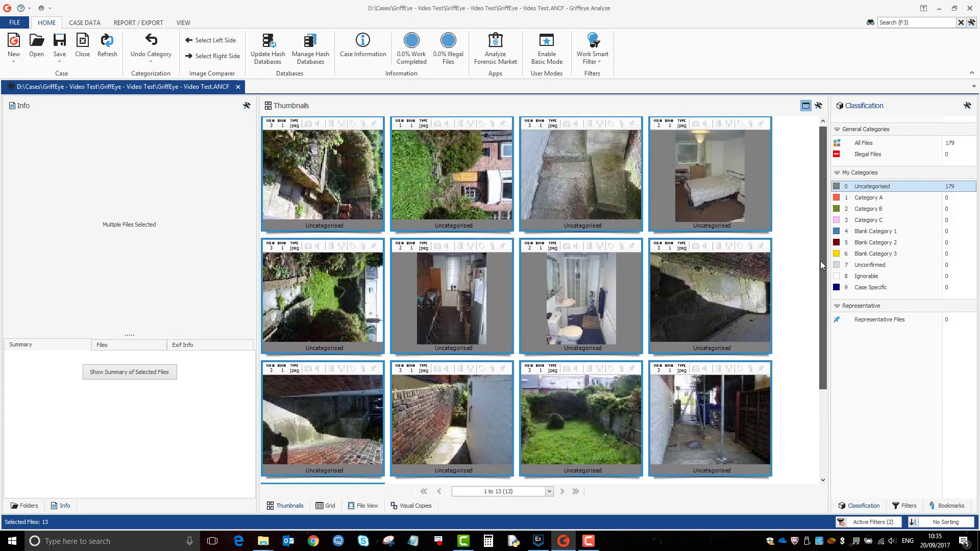
{"action": "mouse_move", "coordinate": [710, 266]}
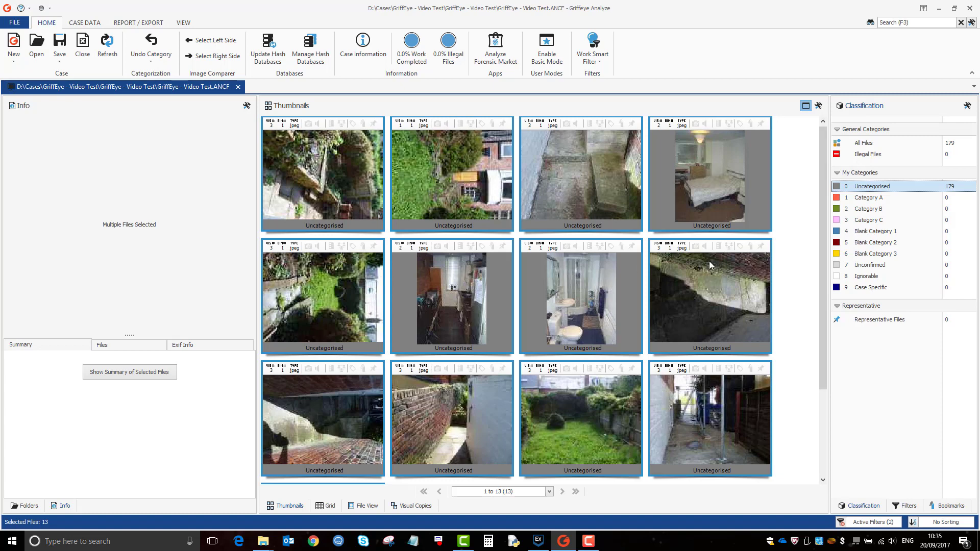
{"action": "mouse_move", "coordinate": [677, 370]}
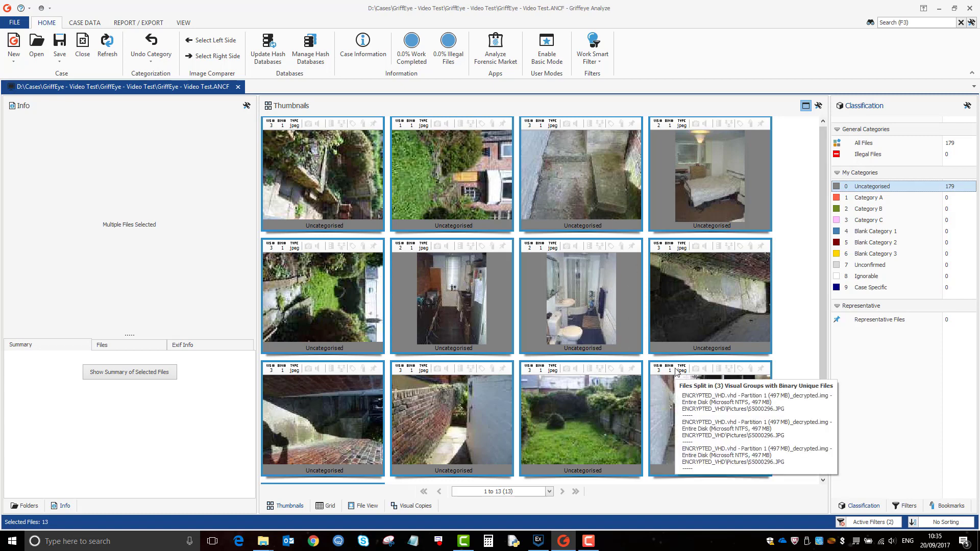
{"action": "mouse_move", "coordinate": [828, 286]}
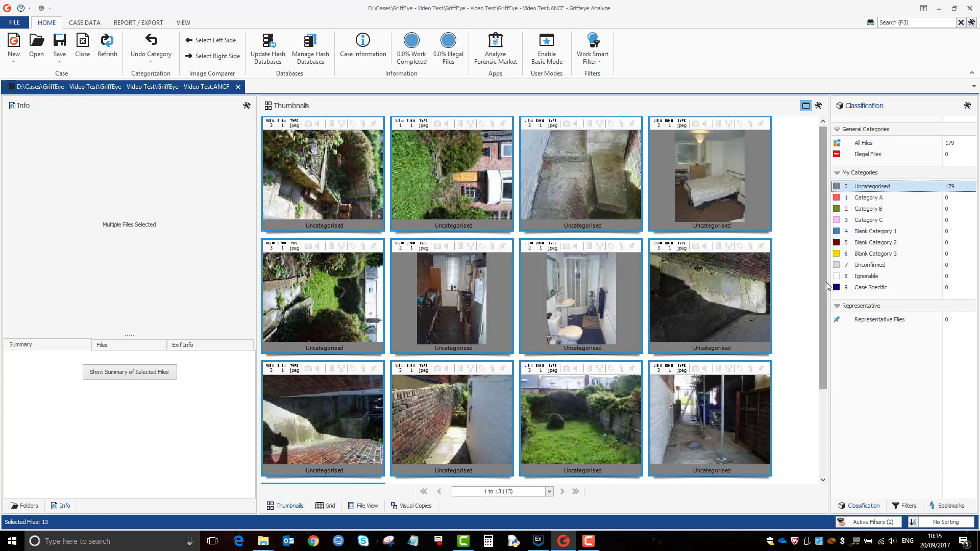
{"action": "mouse_move", "coordinate": [804, 259]}
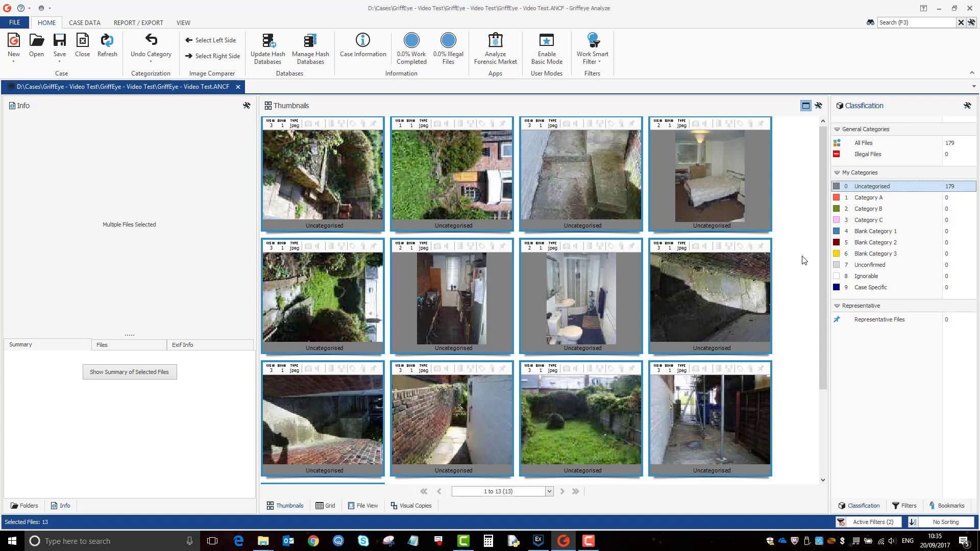
{"action": "mouse_move", "coordinate": [851, 282]}
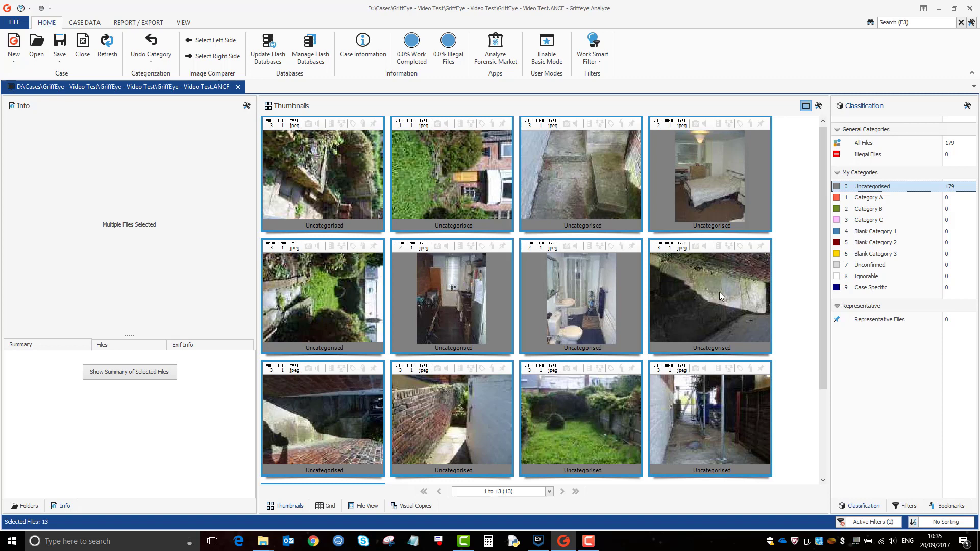
{"action": "left_click", "coordinate": [711, 416]}
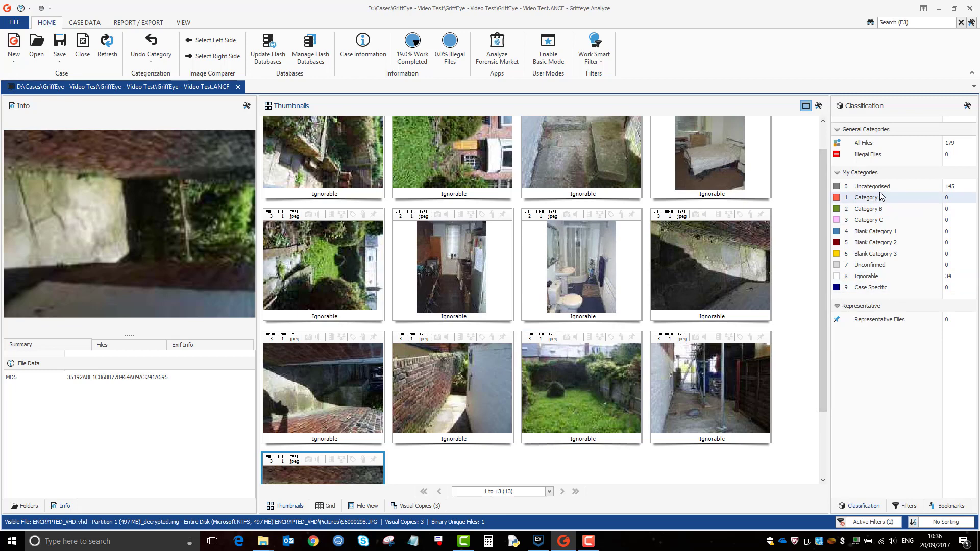
Switch back to the Uncategorised files, which match nothing under the 0-5 KiB filter
{"action": "left_click", "coordinate": [871, 186]}
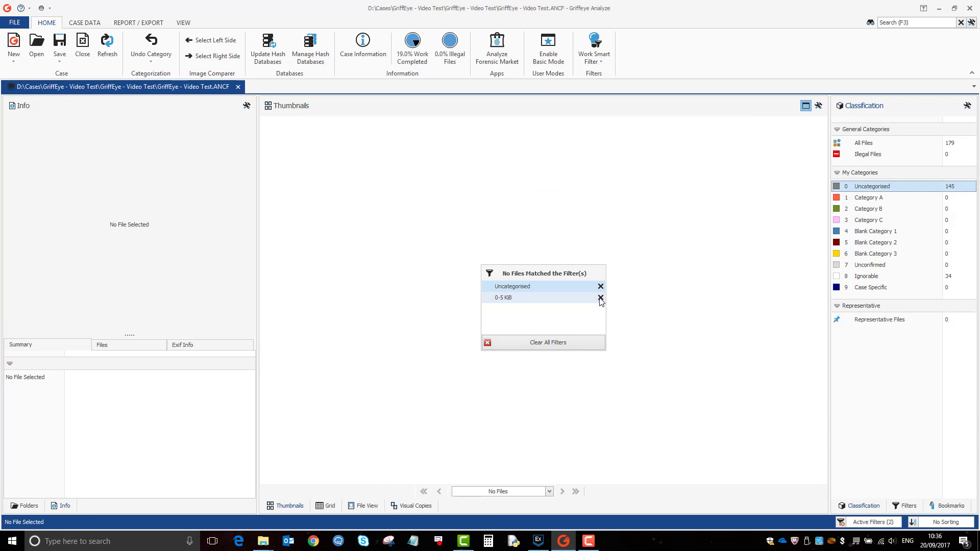
{"action": "mouse_move", "coordinate": [528, 304]}
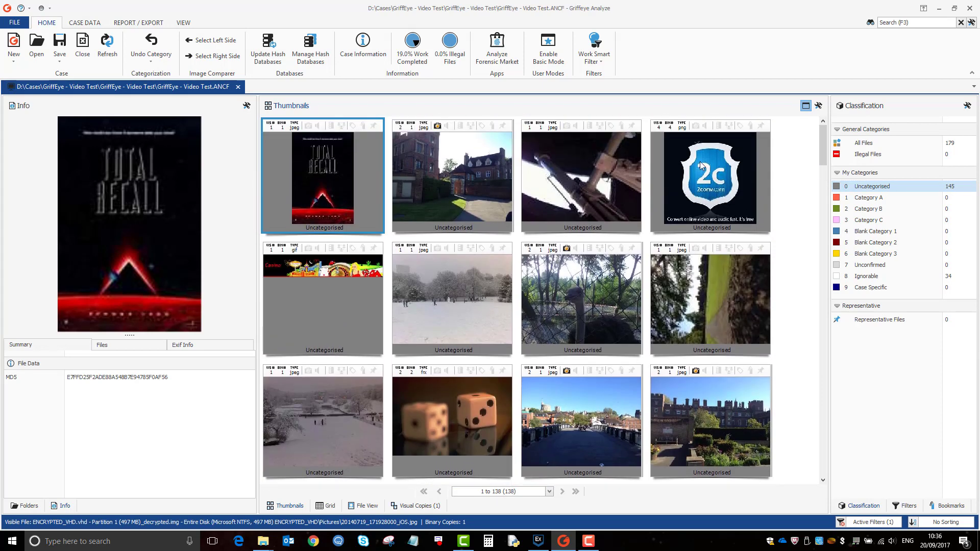
{"action": "mouse_move", "coordinate": [931, 539]}
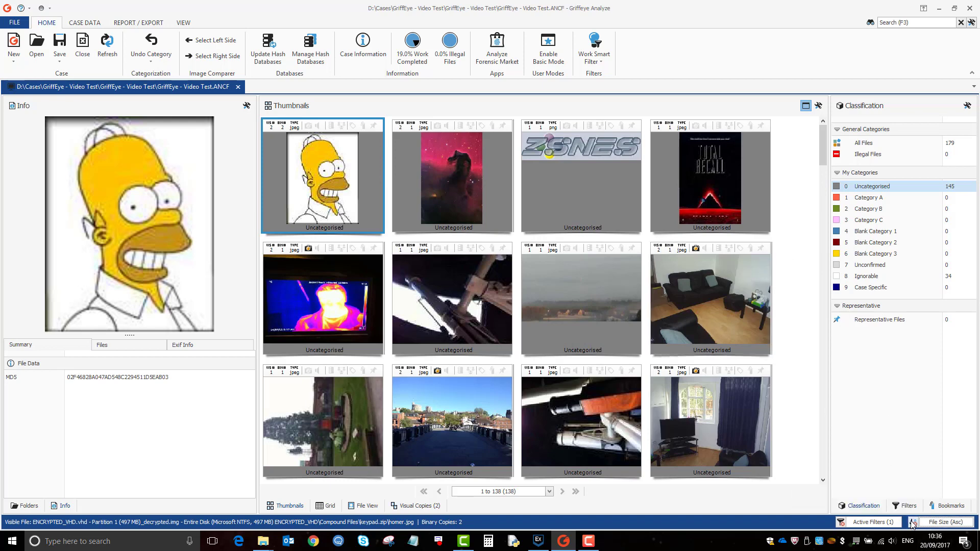
Sort the uncategorised files by size, checking largest first then smallest first
{"action": "left_click", "coordinate": [912, 521]}
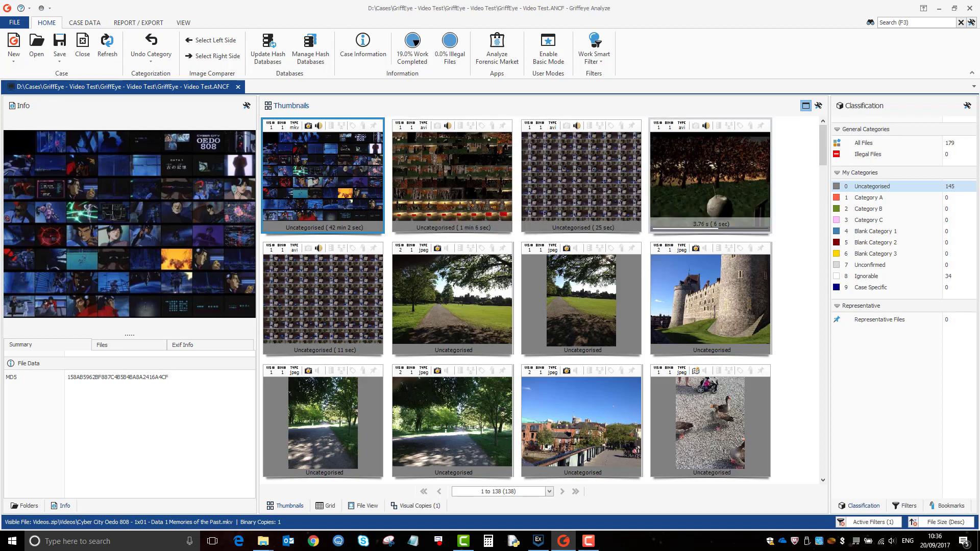
{"action": "scroll", "scroll_direction": "down", "scroll_amount": 3}
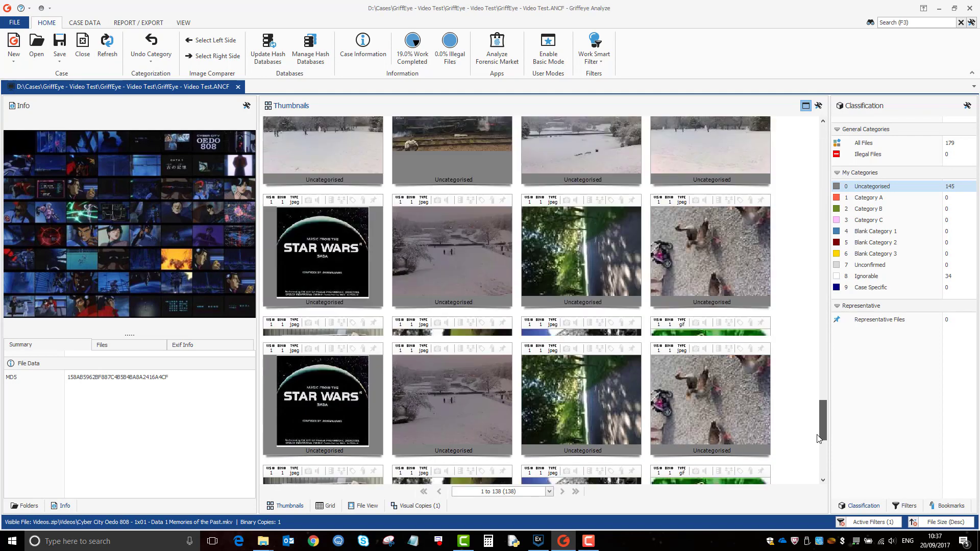
{"action": "scroll", "scroll_direction": "down", "scroll_amount": 3}
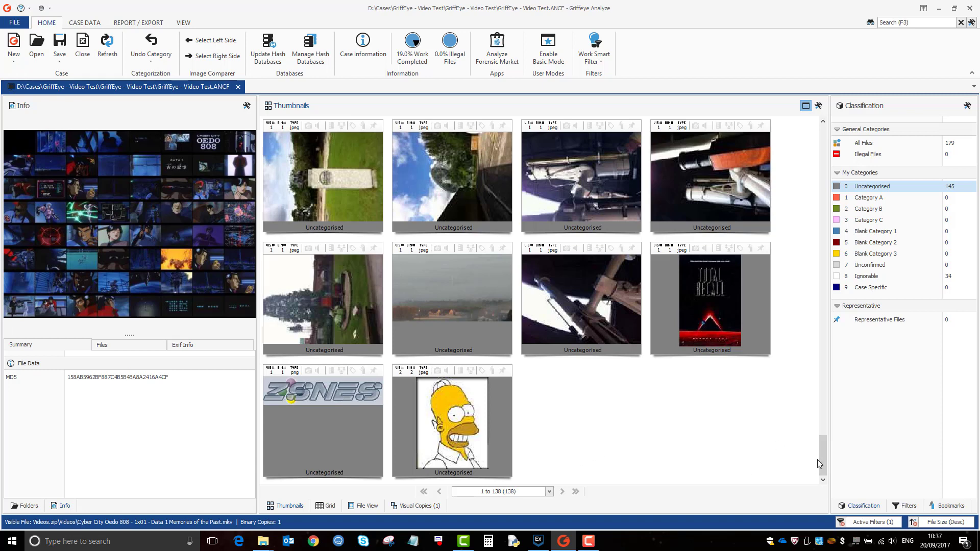
{"action": "left_click", "coordinate": [947, 521]}
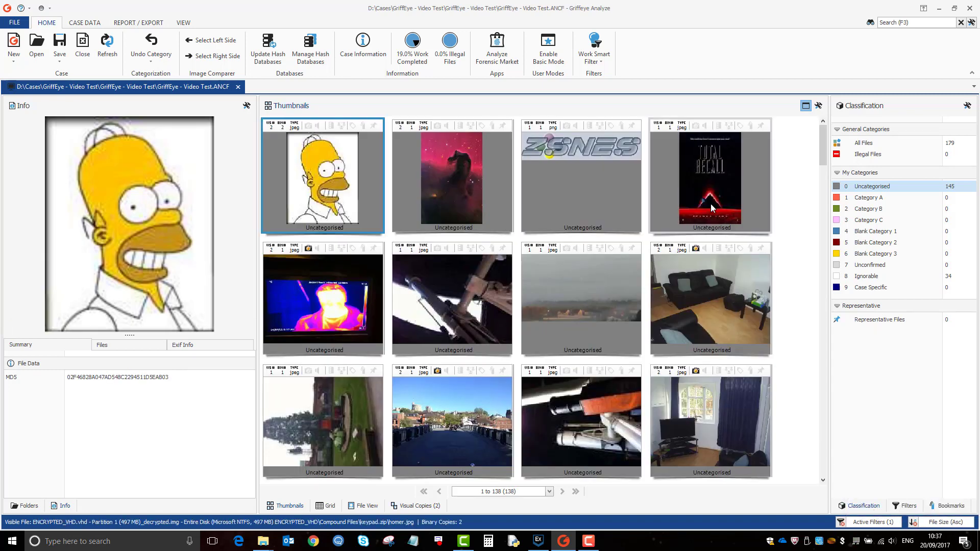
{"action": "mouse_move", "coordinate": [664, 201]}
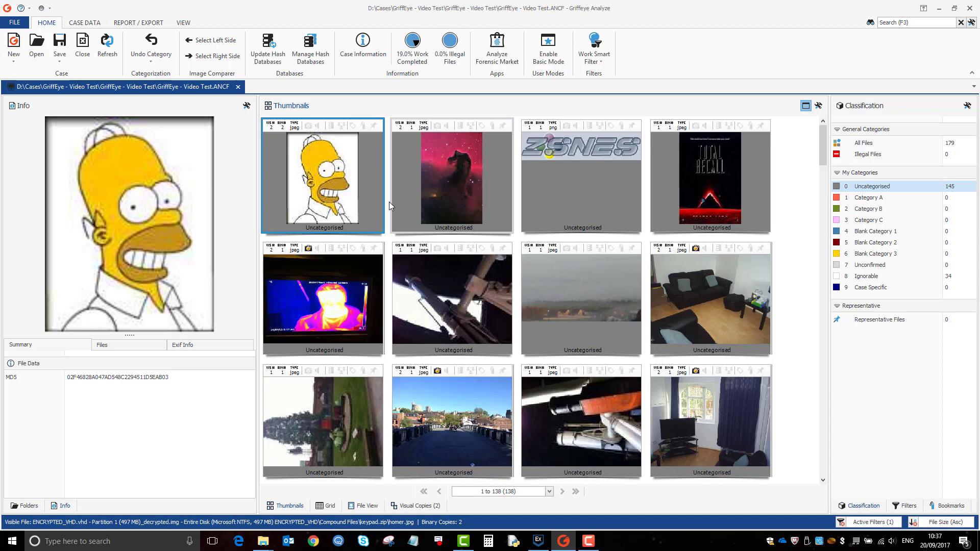
{"action": "scroll", "scroll_direction": "down", "scroll_amount": 3}
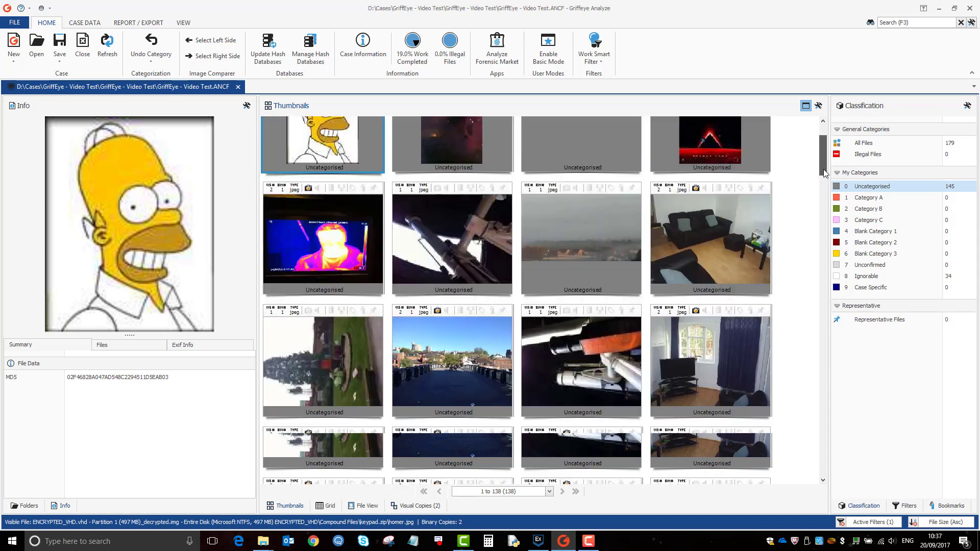
{"action": "scroll", "scroll_direction": "down", "scroll_amount": 3}
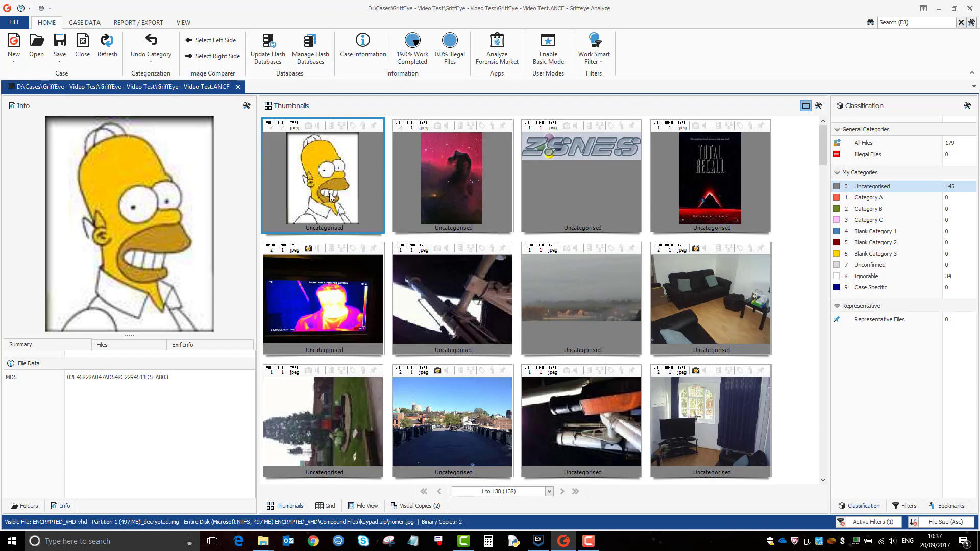
{"action": "mouse_move", "coordinate": [698, 430]}
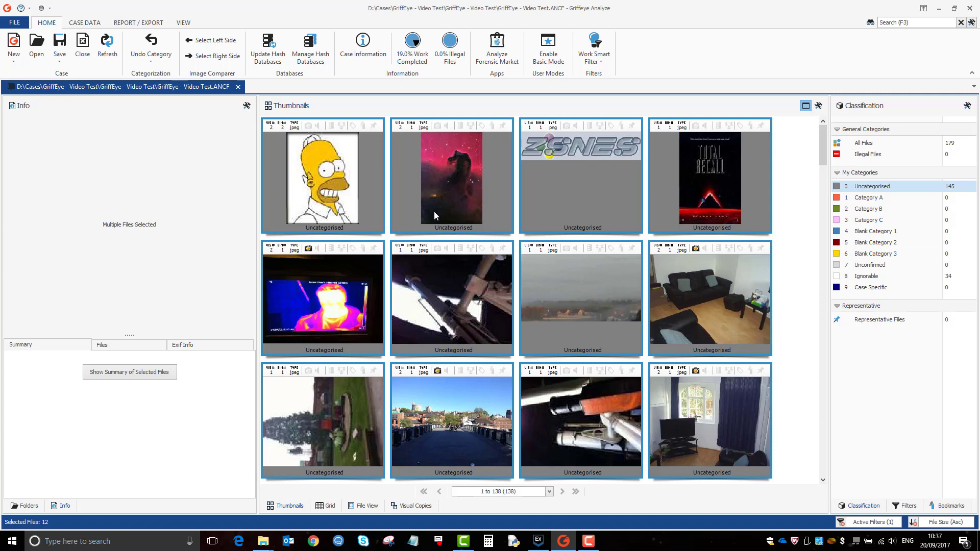
Grade the 18 smallest irrelevant images as Ignorable, leaving 127 uncategorised
{"action": "left_click", "coordinate": [319, 176]}
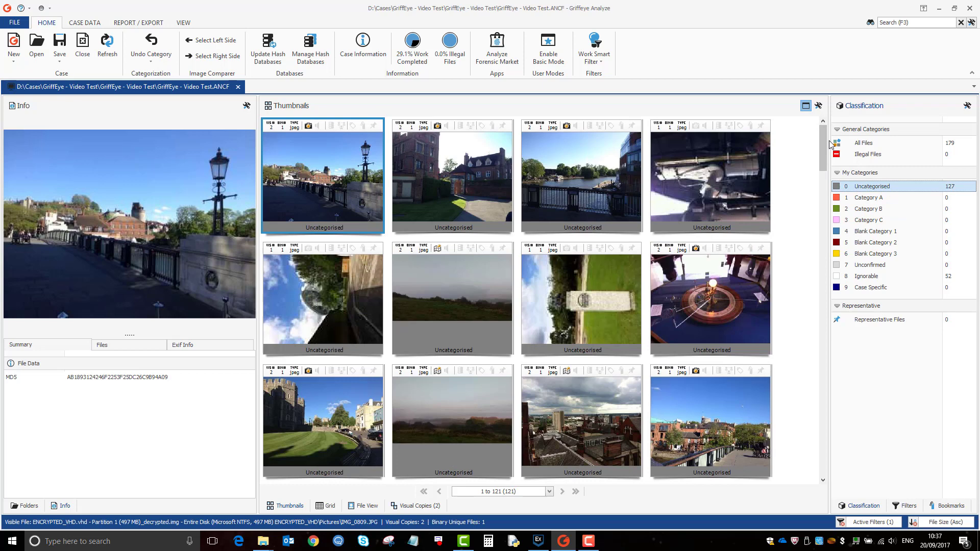
{"action": "scroll", "scroll_direction": "down", "scroll_amount": 3}
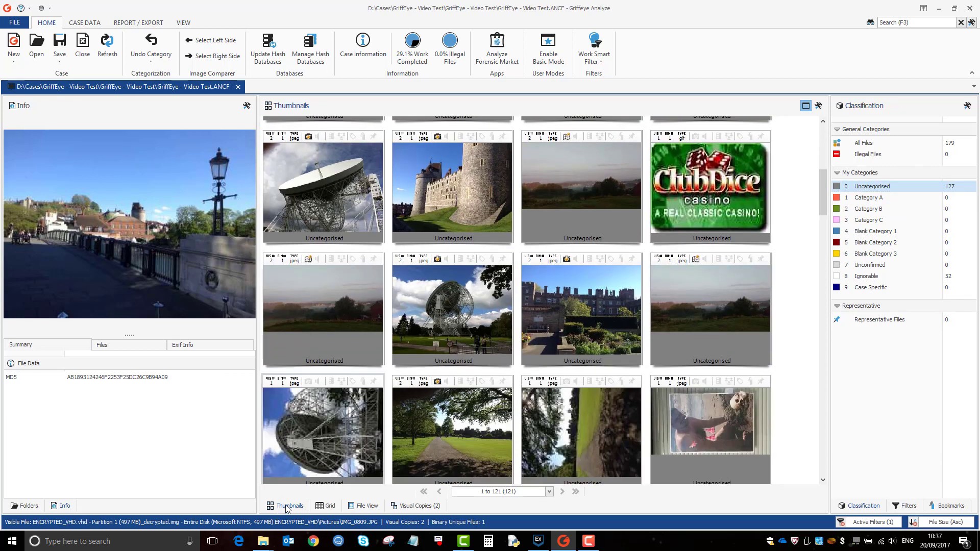
Bring up the thumbnail settings offering Hide Thumbnail after Categorization
{"action": "left_click", "coordinate": [819, 106]}
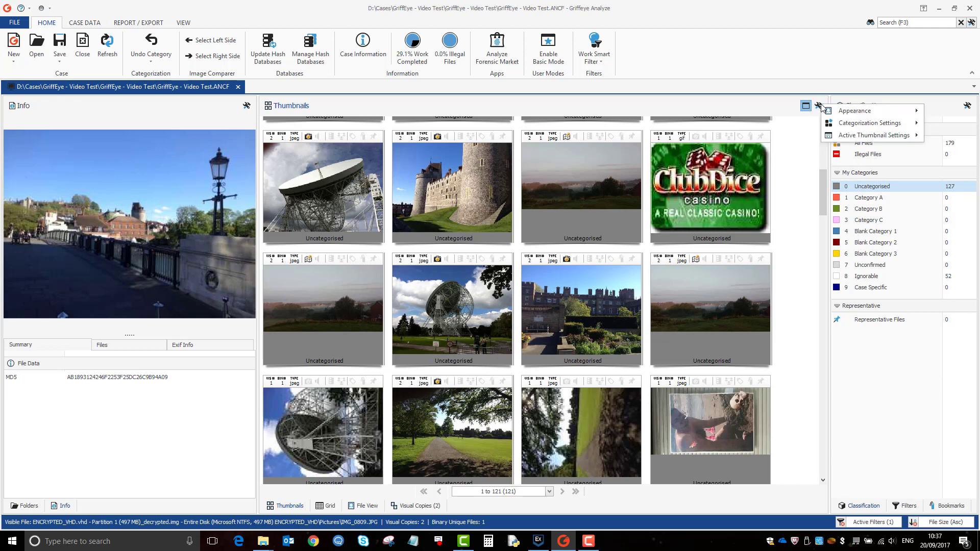
{"action": "left_click", "coordinate": [855, 110]}
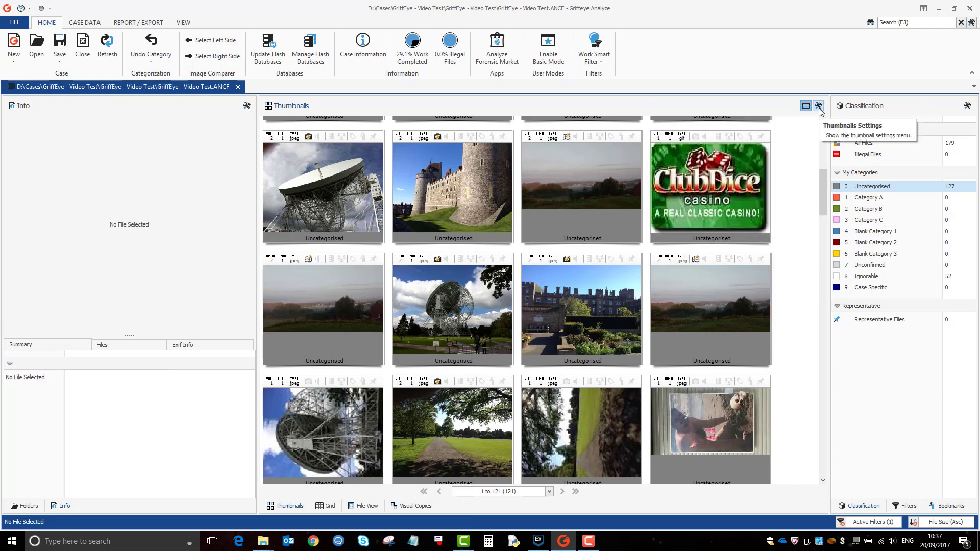
{"action": "left_click", "coordinate": [819, 106]}
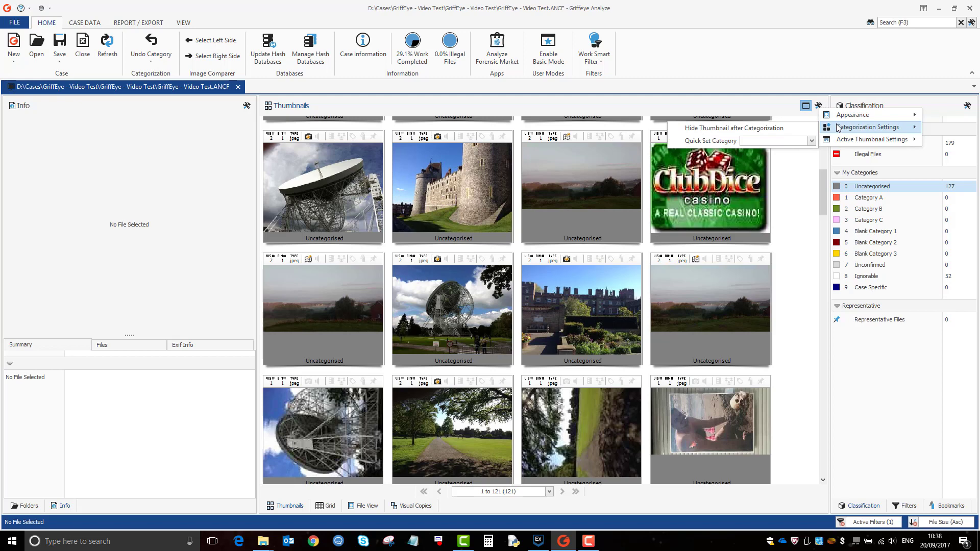
{"action": "mouse_move", "coordinate": [735, 127]}
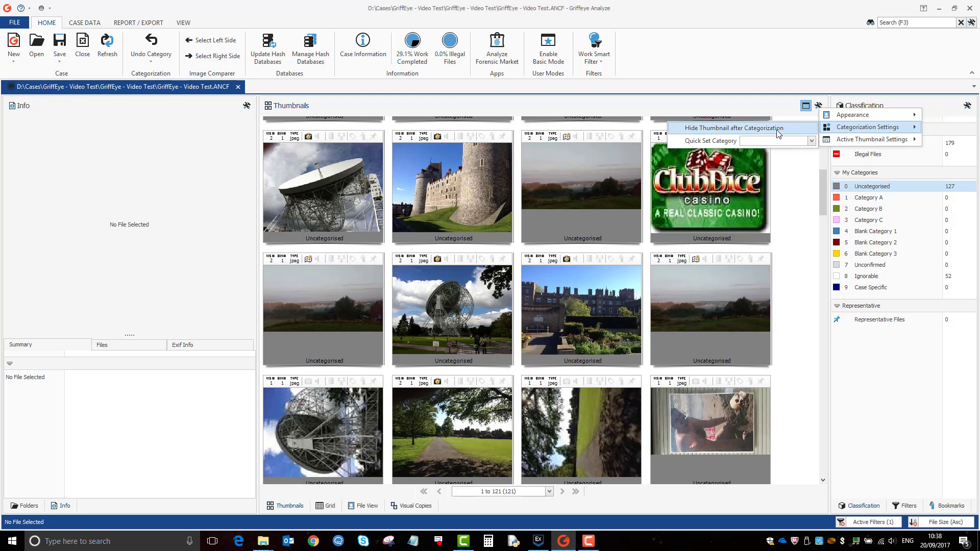
{"action": "mouse_move", "coordinate": [775, 134]}
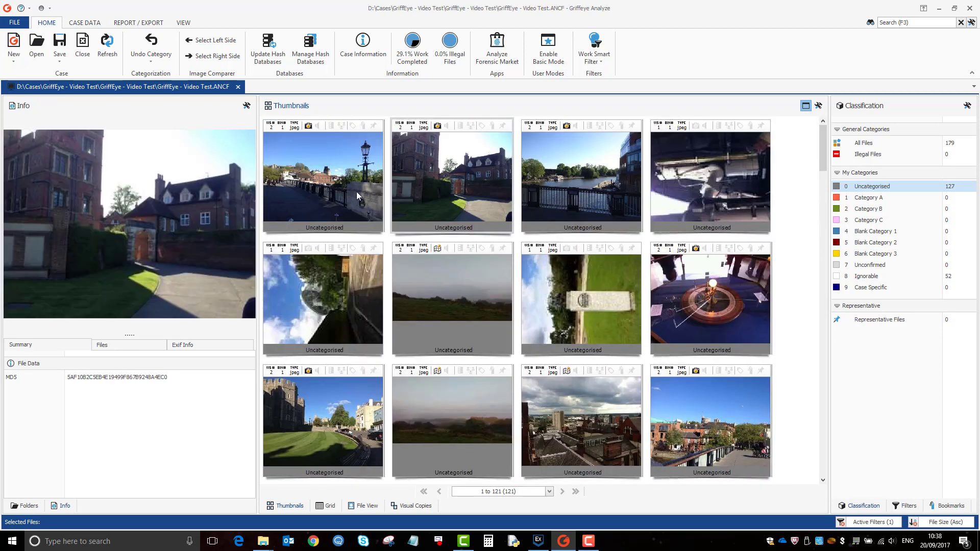
Grade 13 more small images as Ignorable so they vanish, leaving 114 uncategorised
{"action": "left_click", "coordinate": [322, 179]}
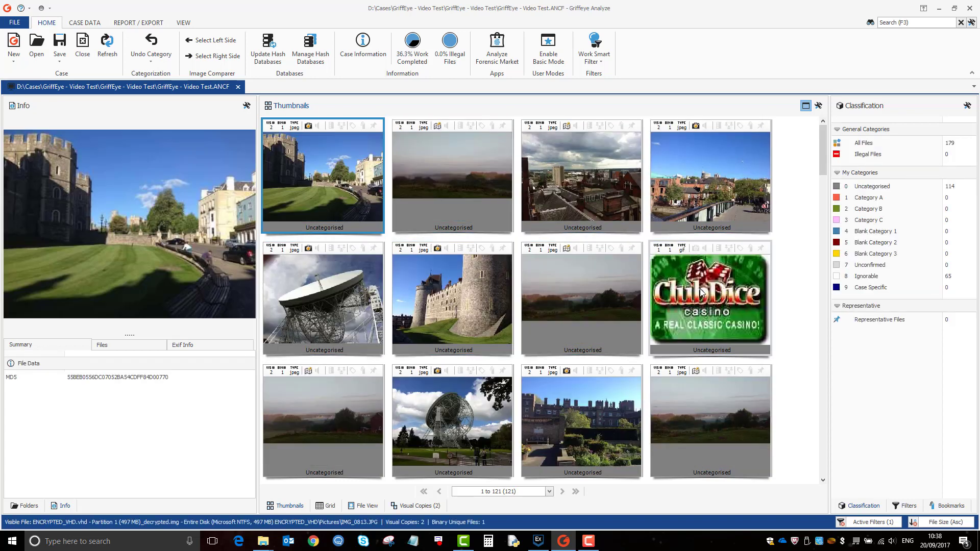
{"action": "mouse_move", "coordinate": [875, 287]}
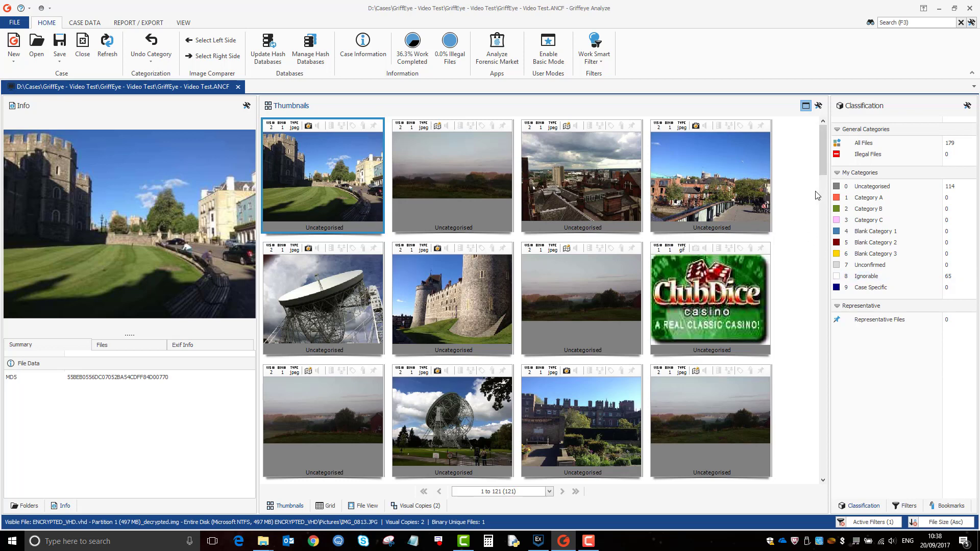
{"action": "mouse_move", "coordinate": [843, 191]}
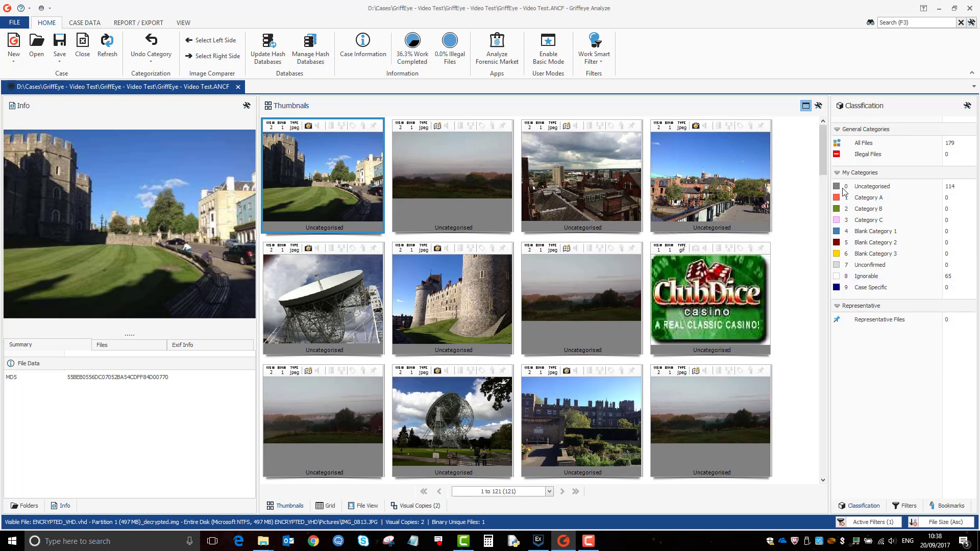
{"action": "mouse_move", "coordinate": [826, 159]}
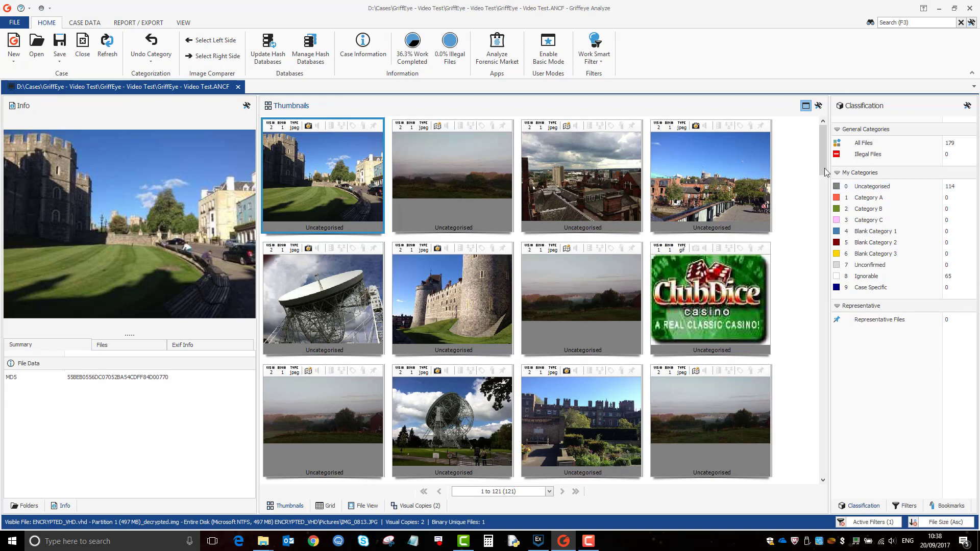
Review the remaining thumbnails and confirm Hide Thumbnail after Categorization is enabled
{"action": "left_click", "coordinate": [819, 105]}
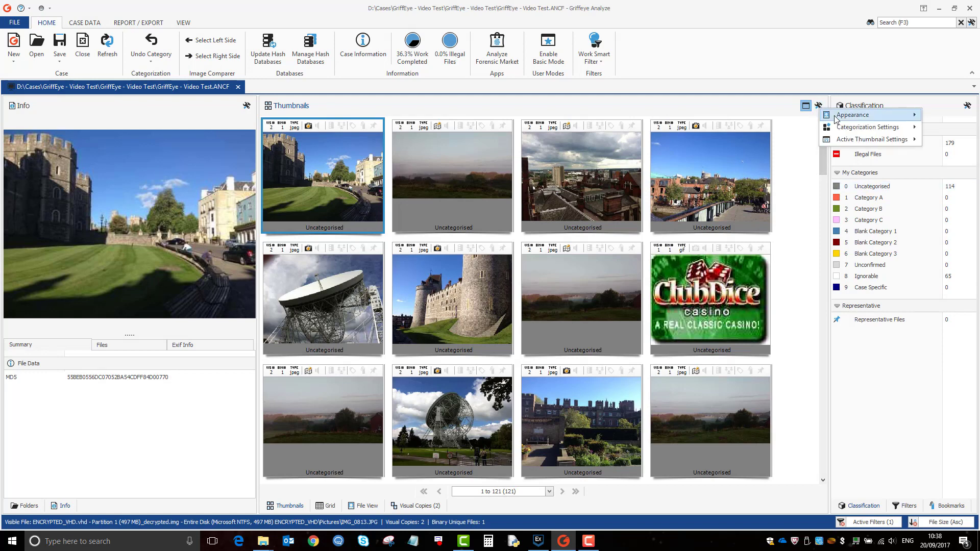
{"action": "left_click", "coordinate": [852, 115]}
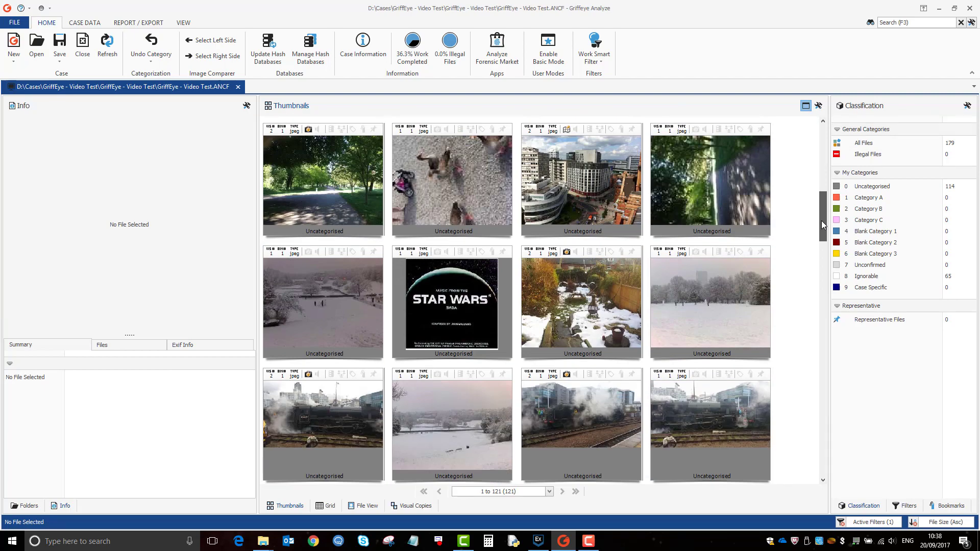
{"action": "scroll", "scroll_direction": "down", "scroll_amount": 3}
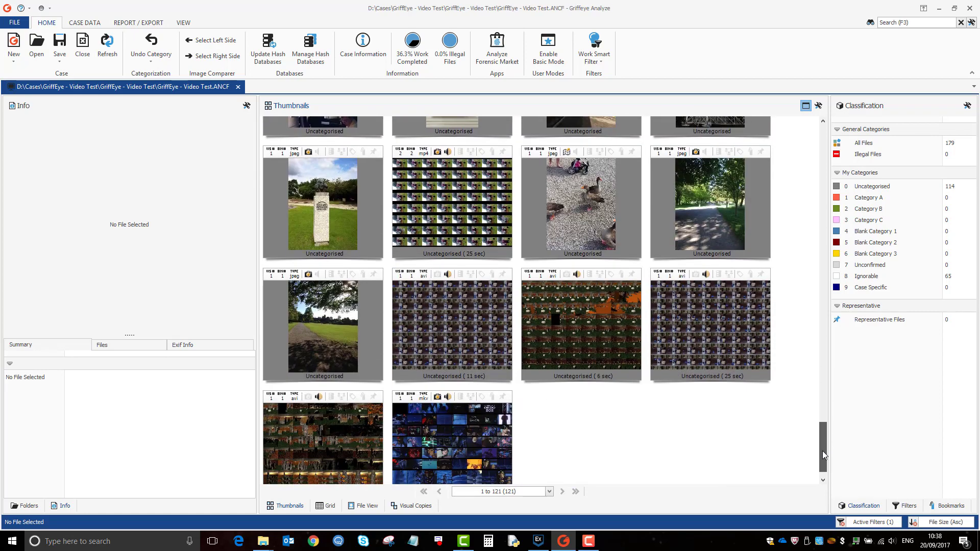
{"action": "scroll", "scroll_direction": "down", "scroll_amount": 3}
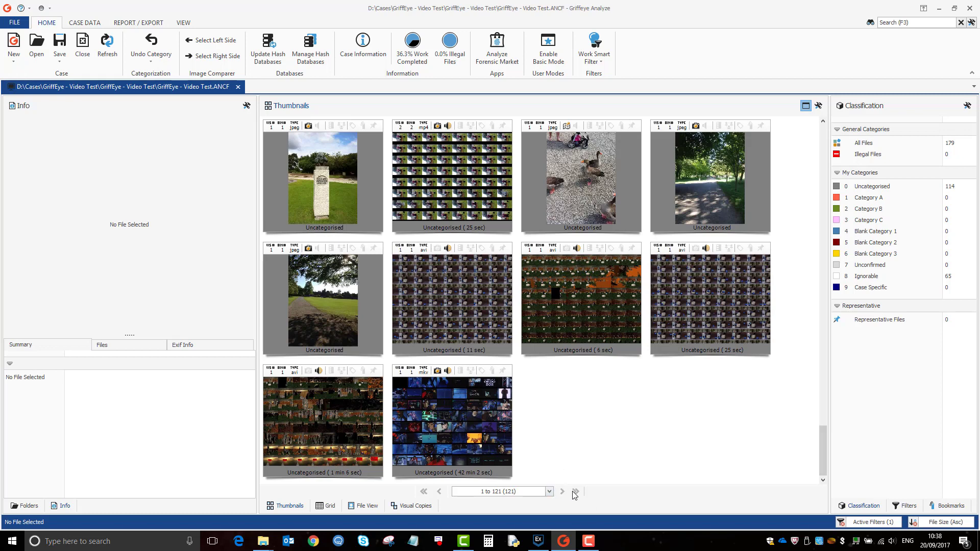
{"action": "mouse_move", "coordinate": [596, 490]}
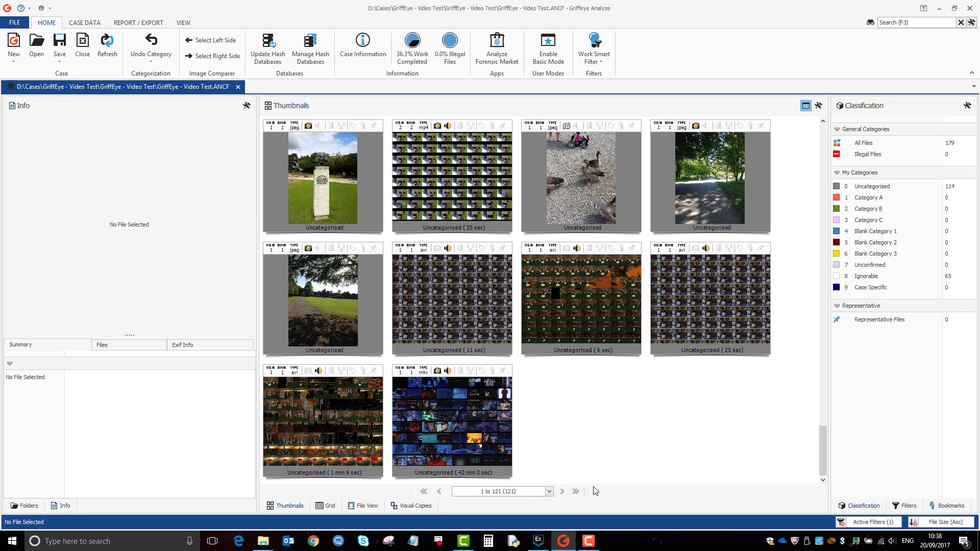
{"action": "left_click", "coordinate": [451, 422]}
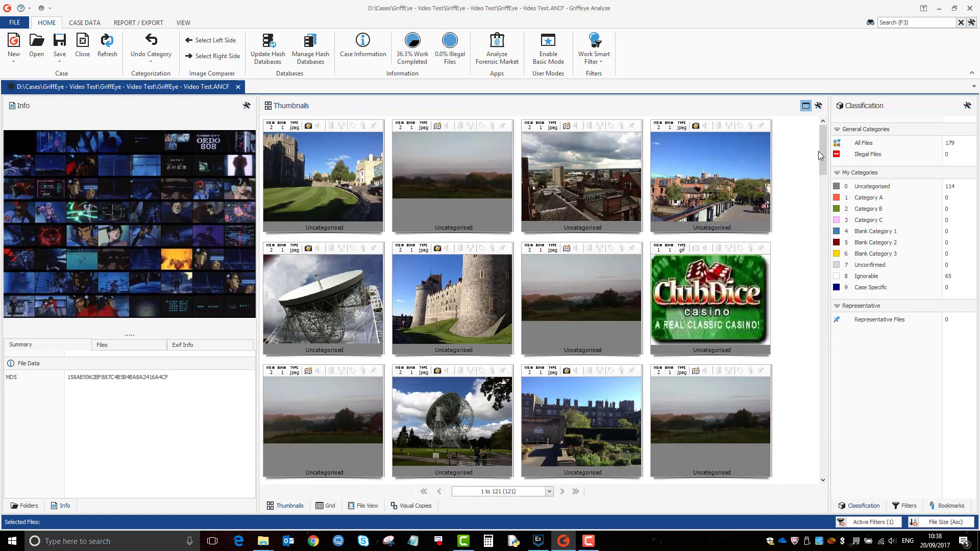
{"action": "mouse_move", "coordinate": [800, 147]}
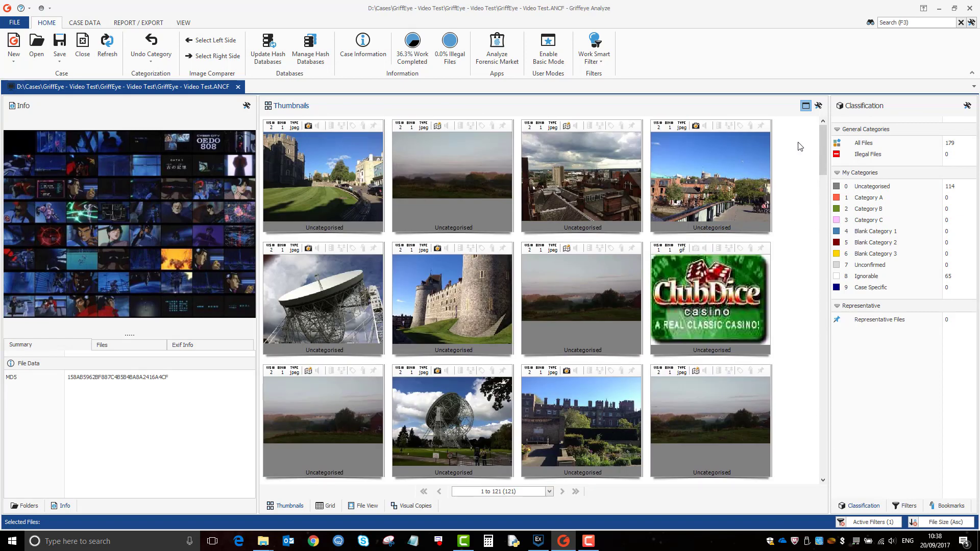
{"action": "scroll", "scroll_direction": "down", "scroll_amount": 3}
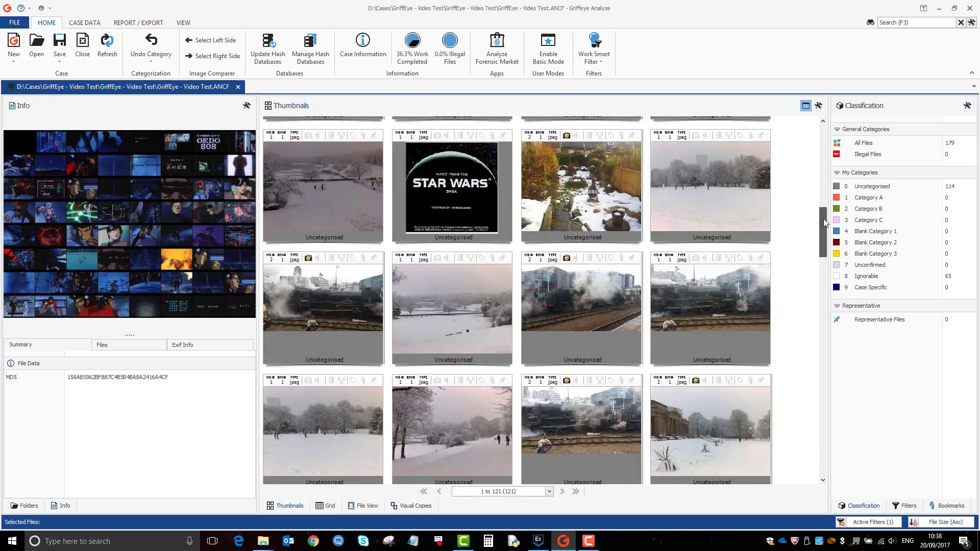
{"action": "scroll", "scroll_direction": "down", "scroll_amount": 3}
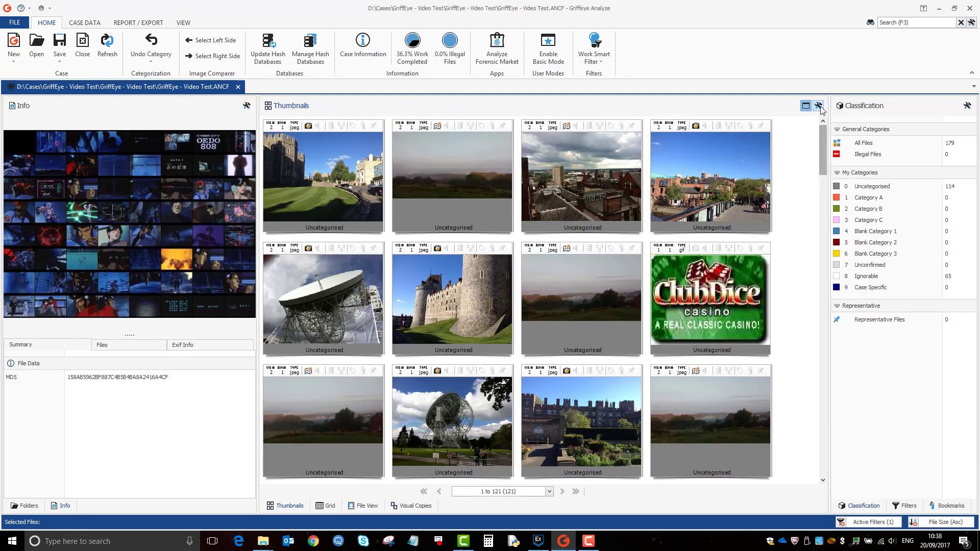
{"action": "left_click", "coordinate": [819, 105]}
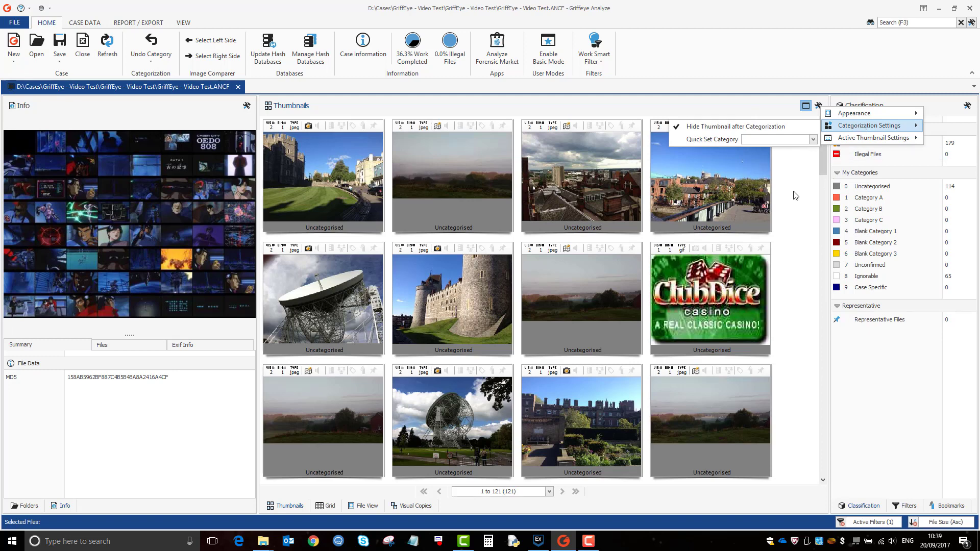
Show the castle courtyard photo's file locations and summary details
{"action": "left_click", "coordinate": [451, 174]}
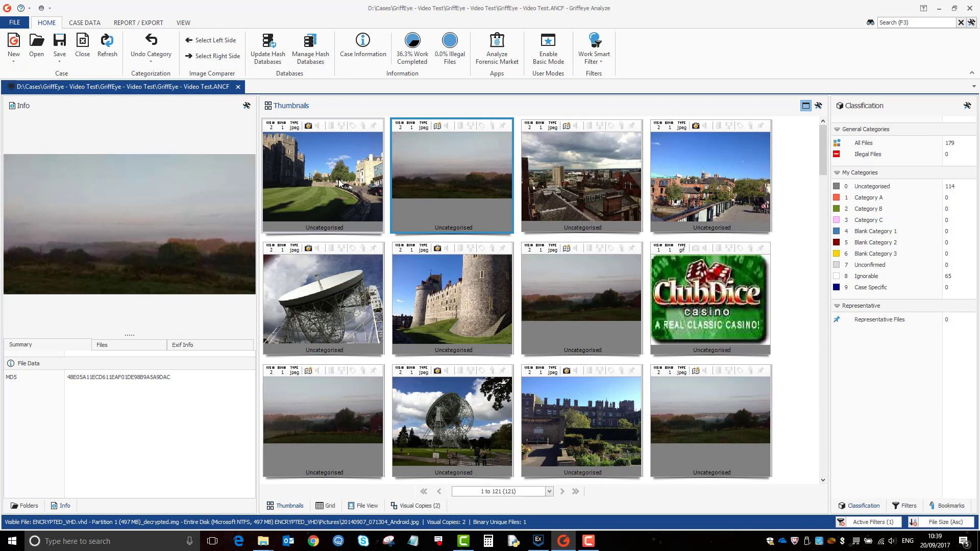
{"action": "left_click", "coordinate": [333, 184]}
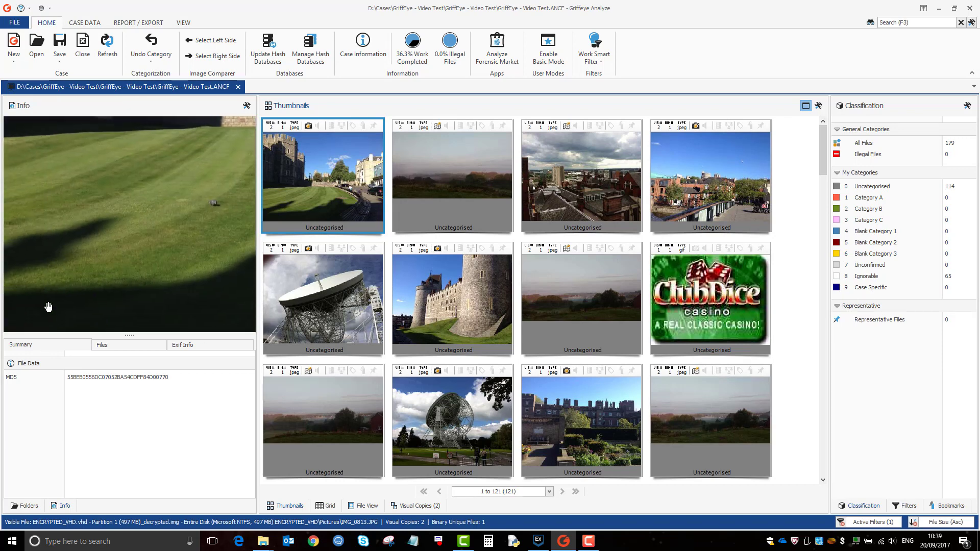
{"action": "left_click", "coordinate": [102, 345]}
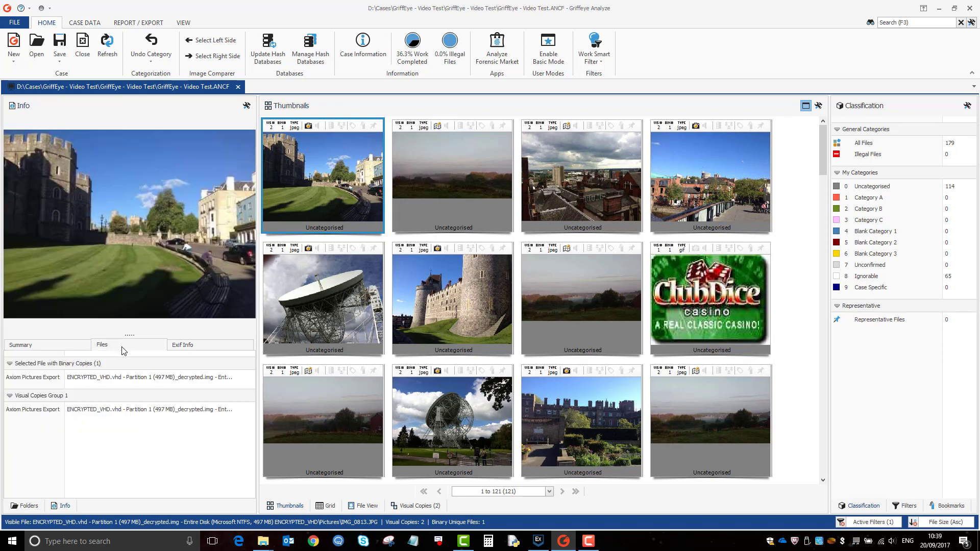
{"action": "left_click", "coordinate": [182, 345]}
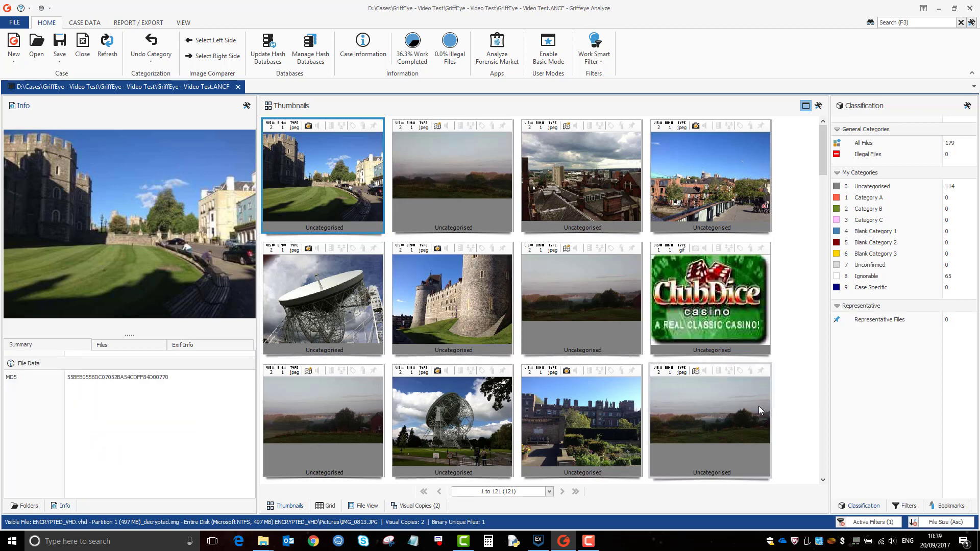
Show only the Uncategorised files, listing 108 of them
{"action": "left_click", "coordinate": [890, 186]}
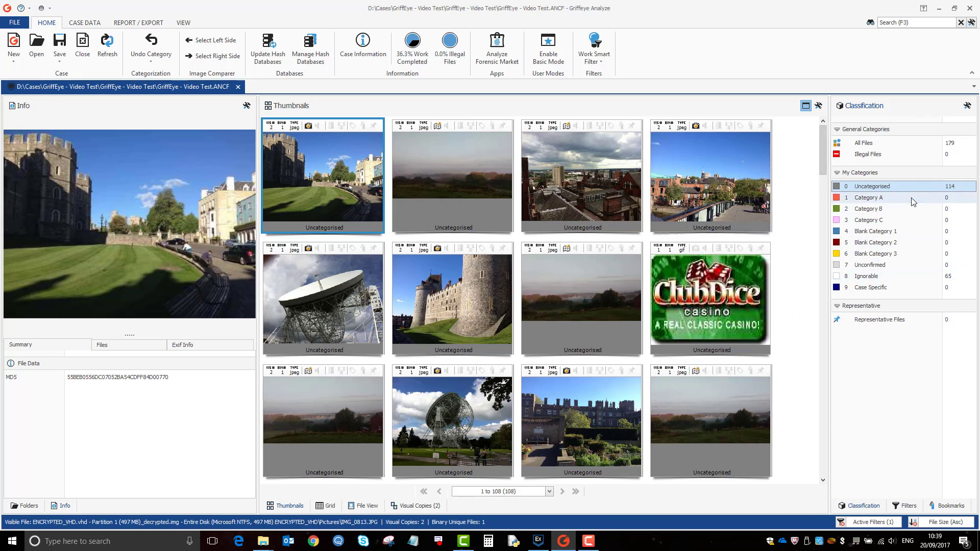
{"action": "mouse_move", "coordinate": [908, 200]}
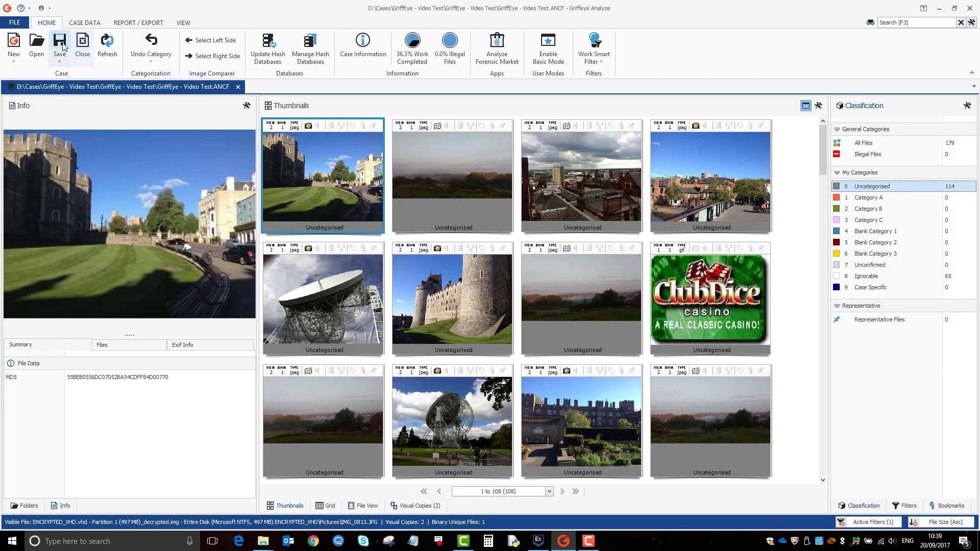
{"action": "mouse_move", "coordinate": [60, 44]}
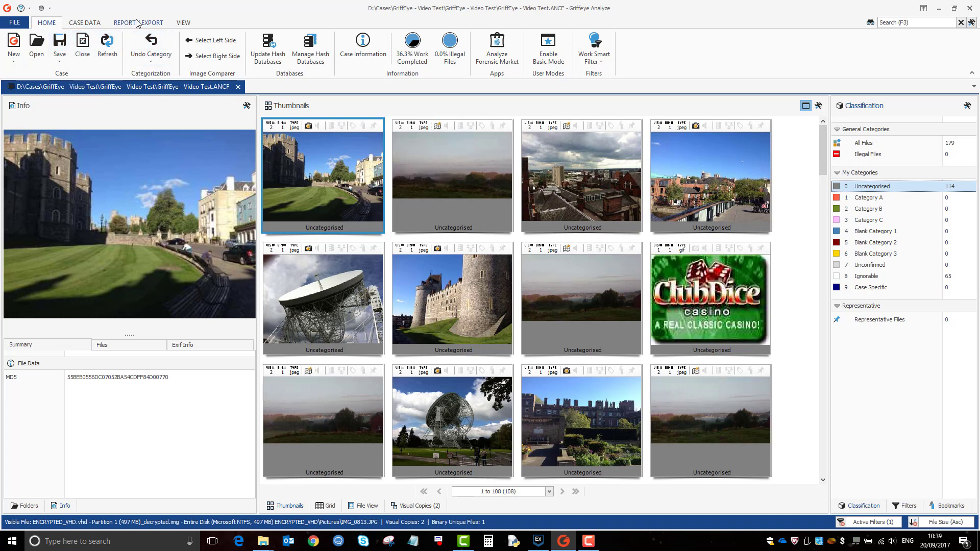
Show the REPORT / EXPORT ribbon with Create, Copy Files, CSV, EnCase, Excel and VICS options
{"action": "left_click", "coordinate": [139, 23]}
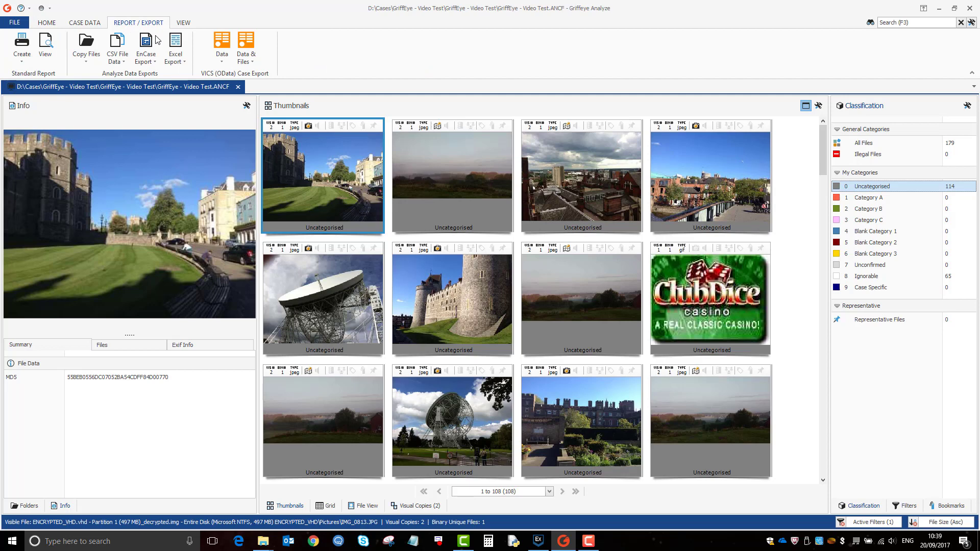
{"action": "mouse_move", "coordinate": [314, 81]}
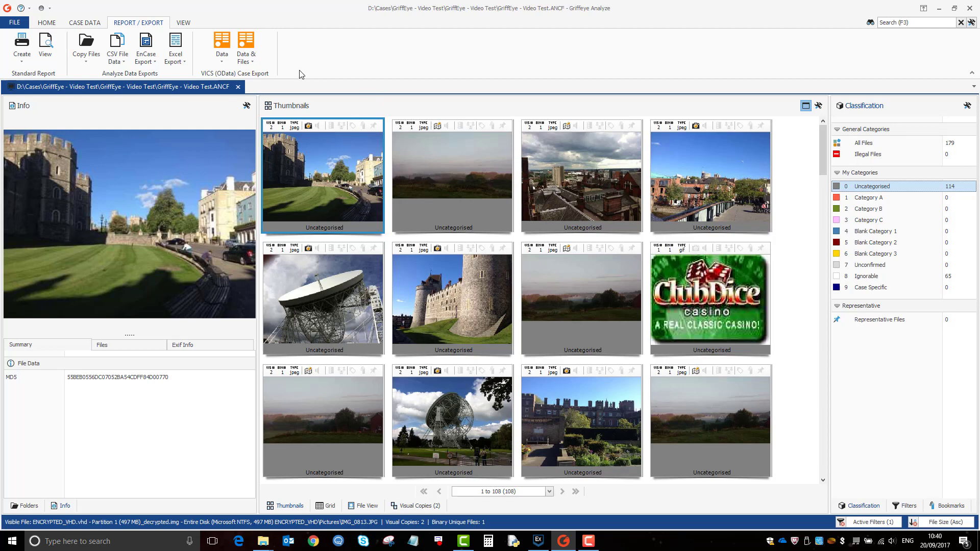
{"action": "mouse_move", "coordinate": [229, 48]}
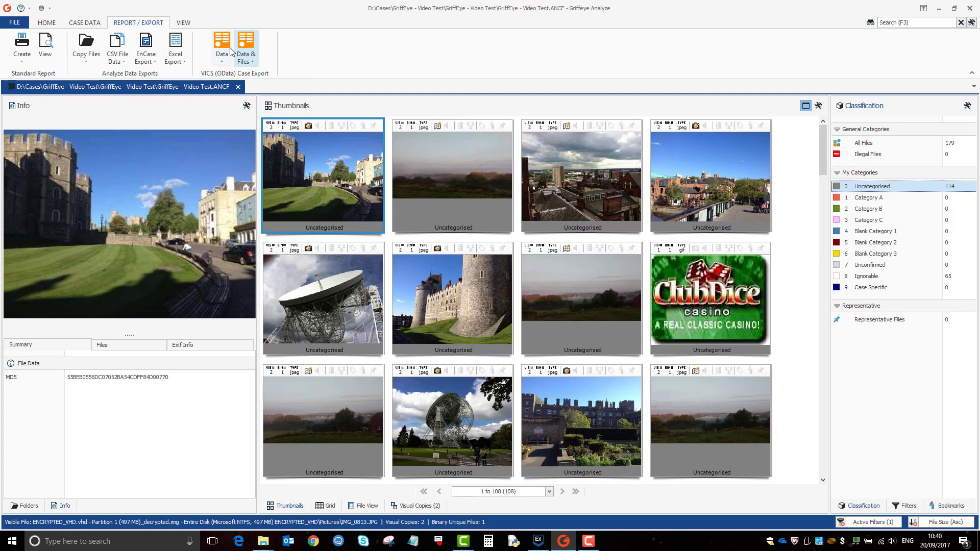
{"action": "mouse_move", "coordinate": [252, 68]}
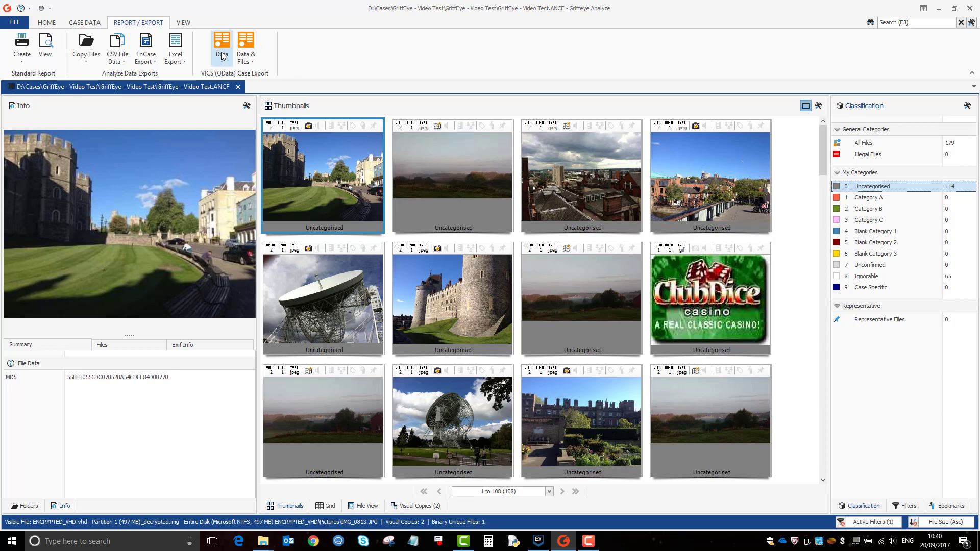
{"action": "mouse_move", "coordinate": [76, 53]}
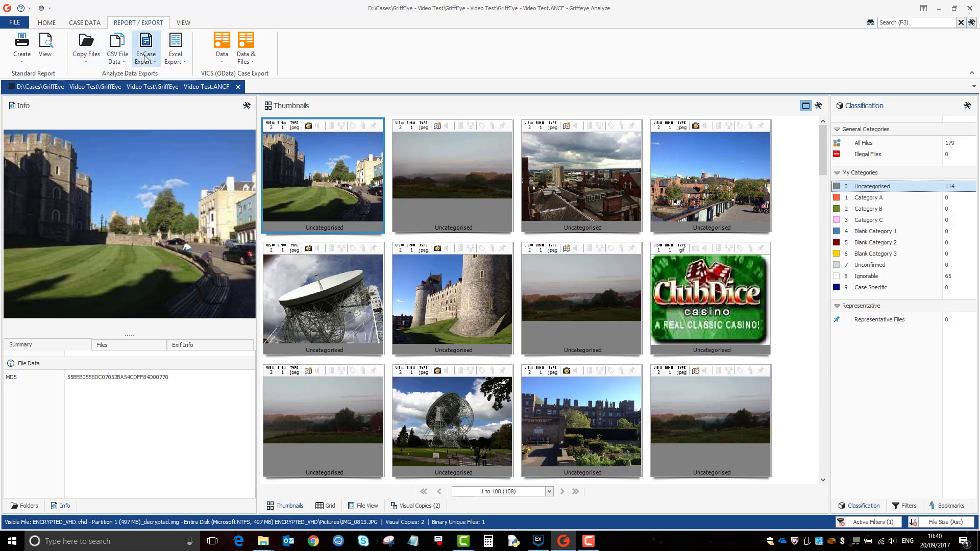
{"action": "mouse_move", "coordinate": [176, 61]}
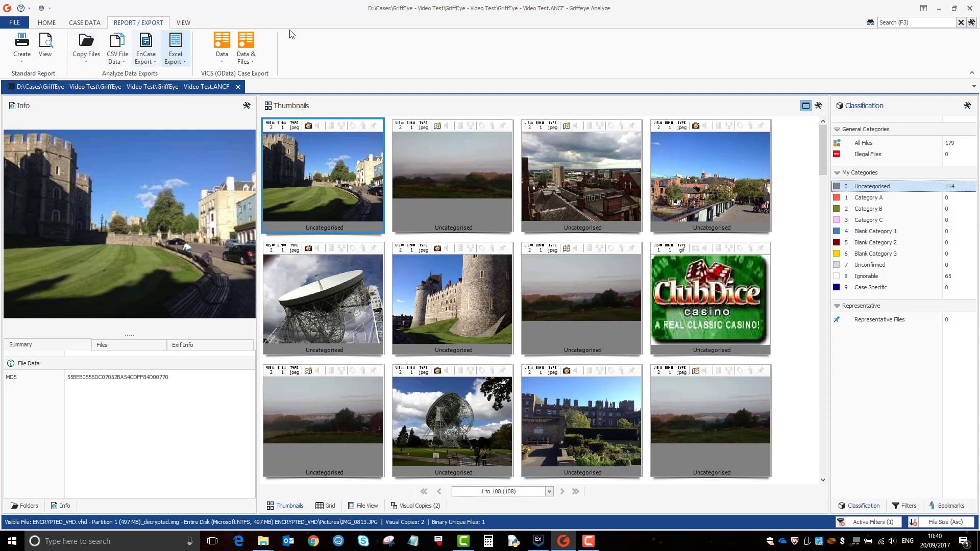
{"action": "mouse_move", "coordinate": [665, 270]}
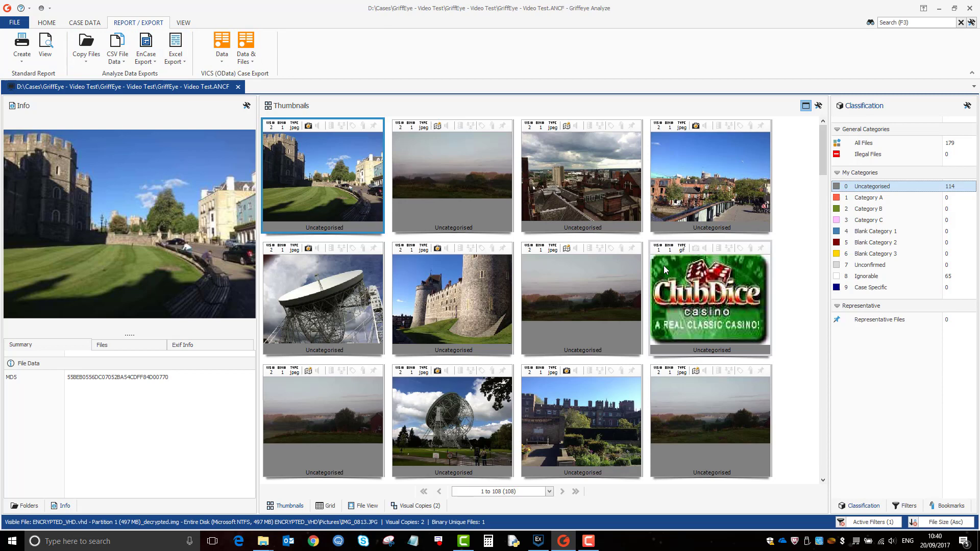